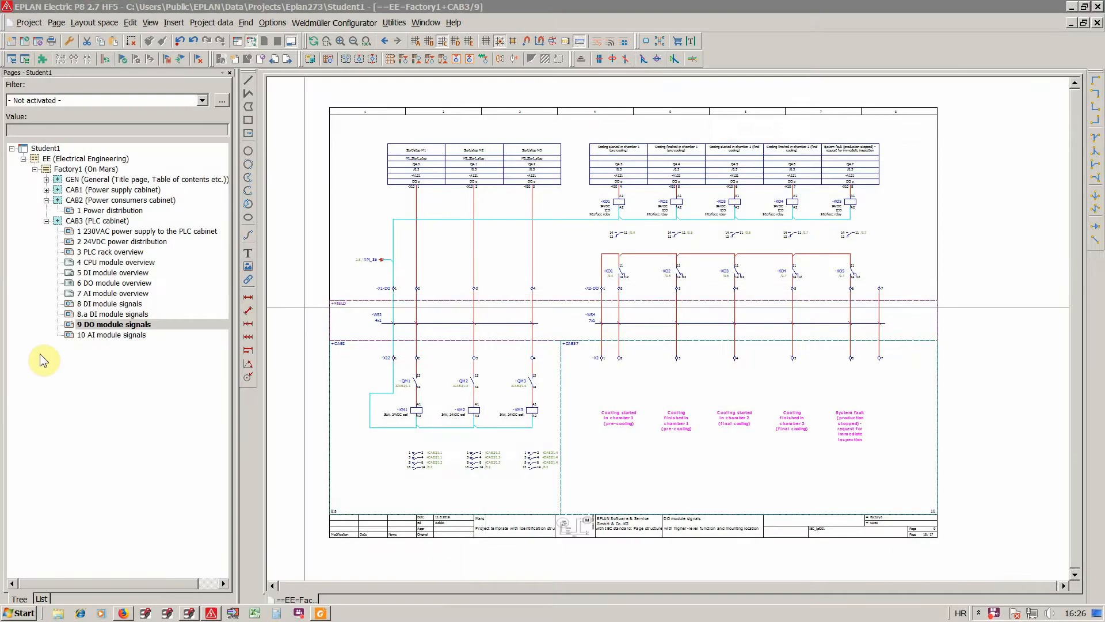
Expand GEN to see the Technology overview, then open page 10 AI module signals under CAB3.
left_click(110, 334)
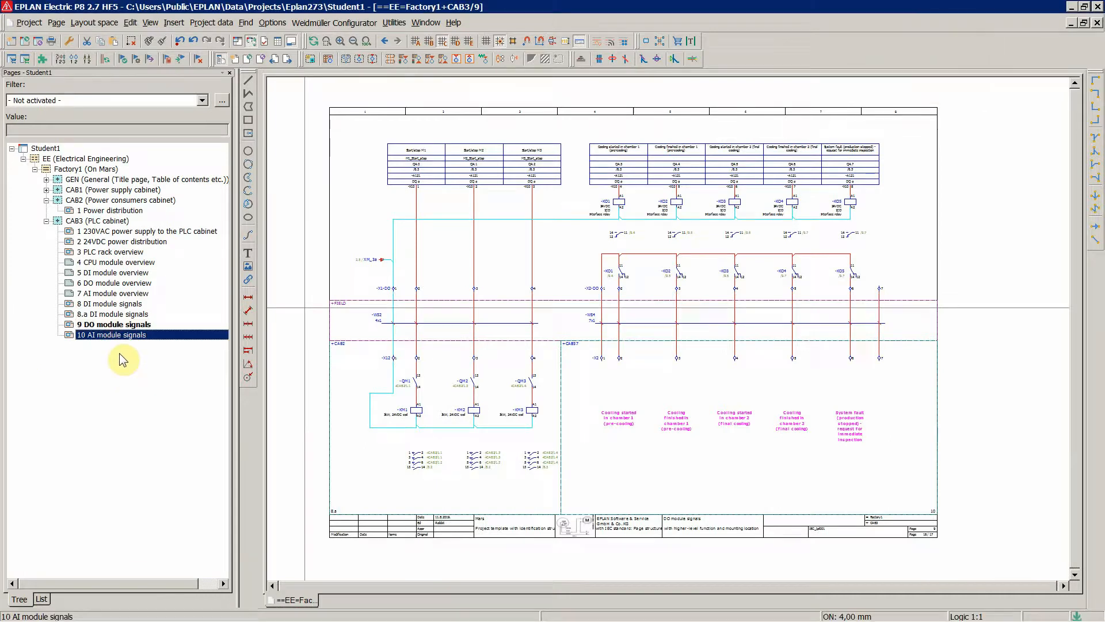
left_click(92, 180)
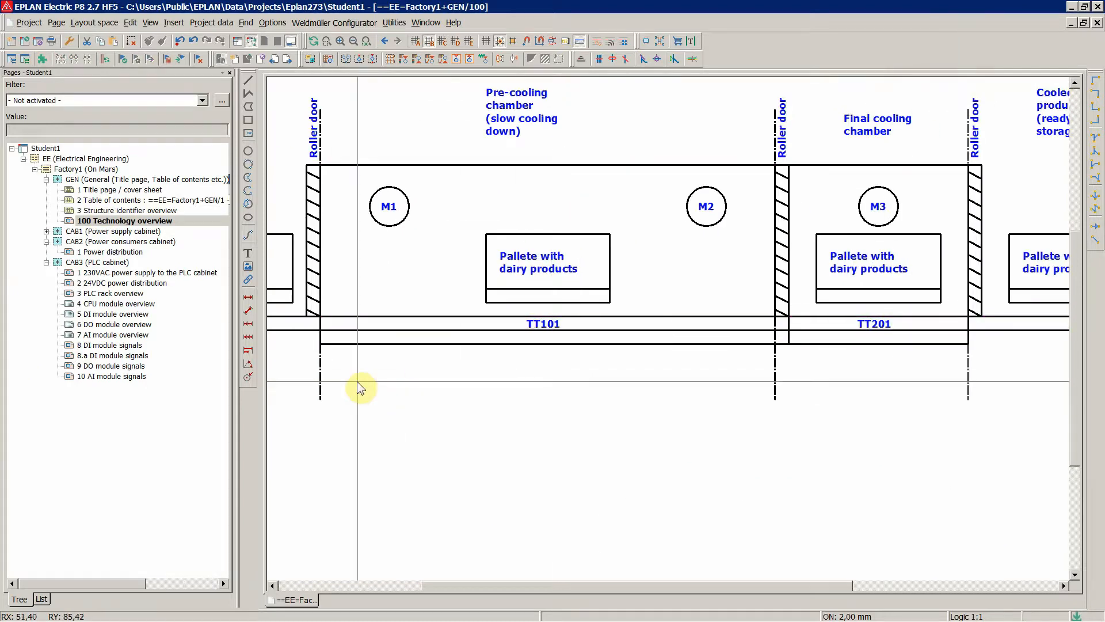
left_click(111, 375)
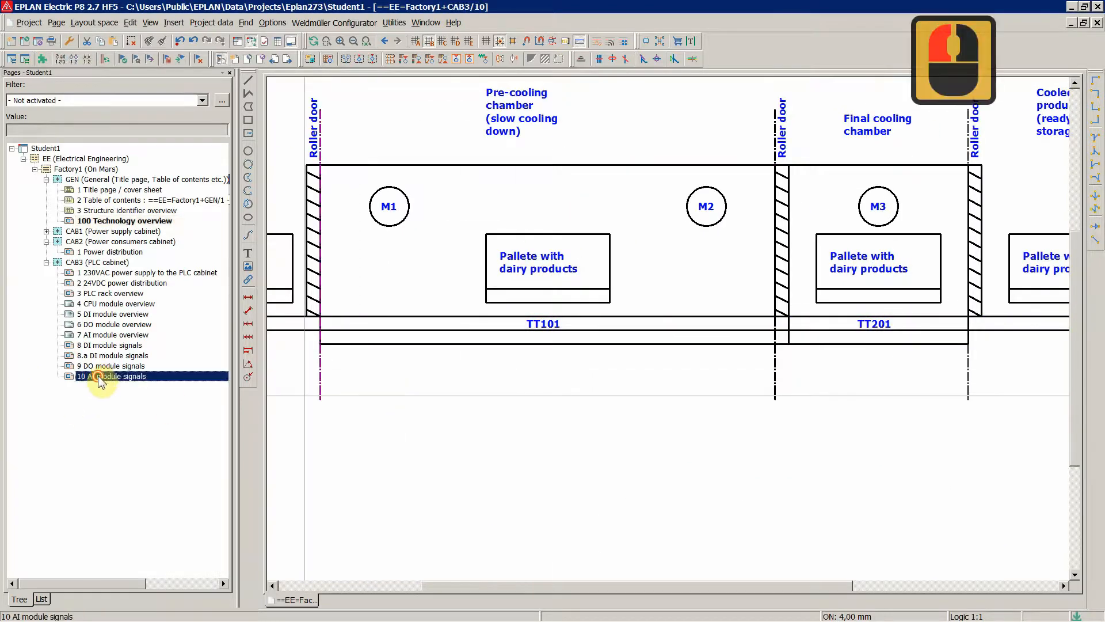
double_click(115, 375)
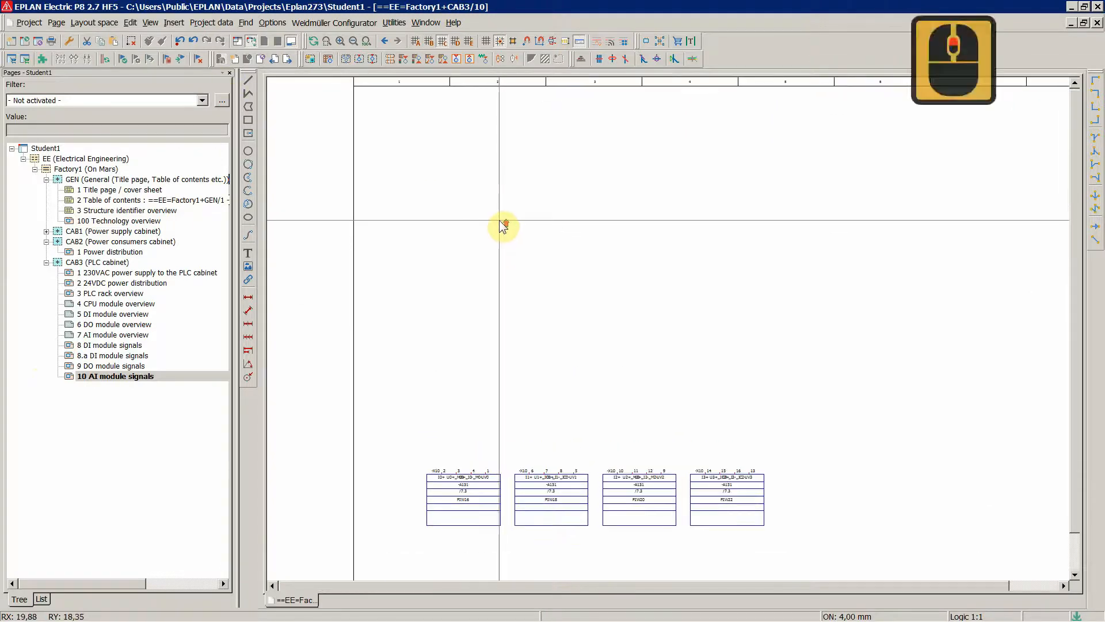
mouse_move(313, 90)
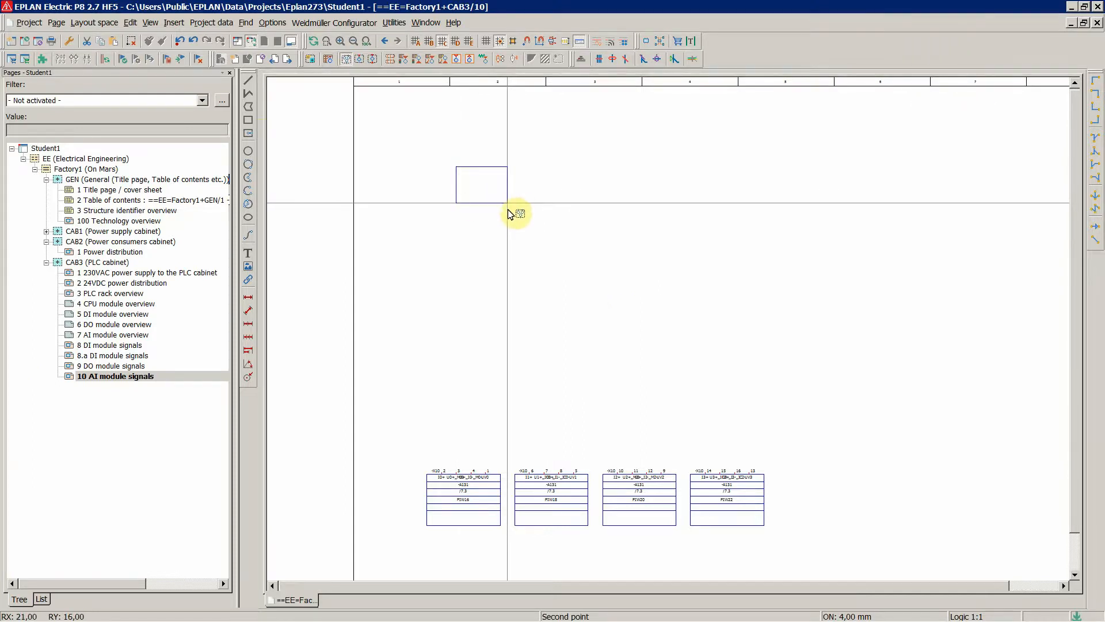
Place the black box's opposite corner near the top-left of the page.
left_click(508, 211)
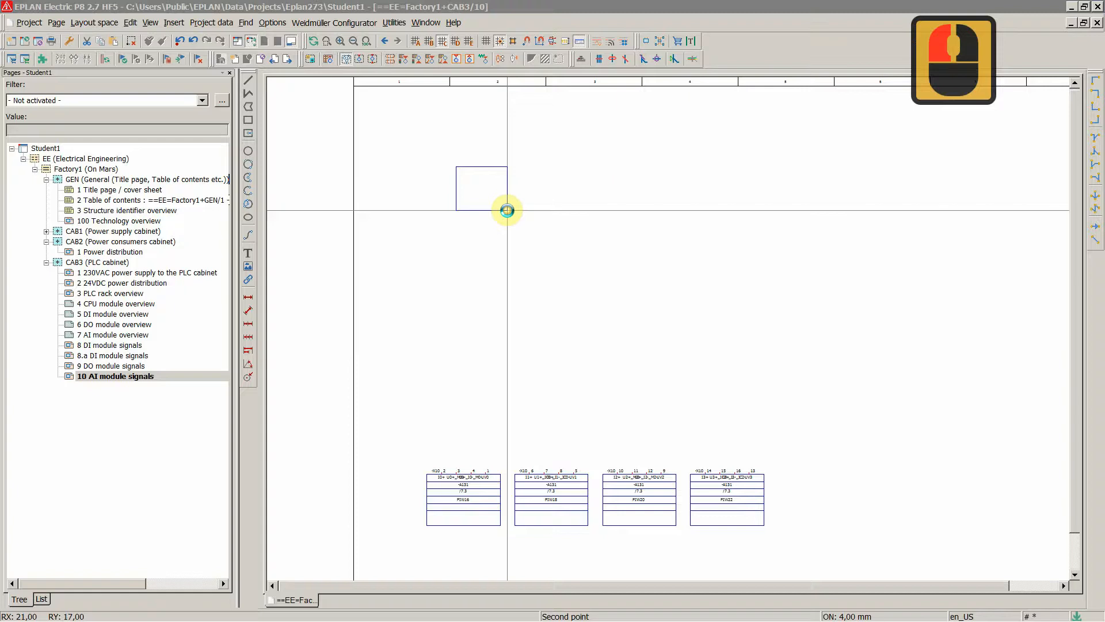
Set Displayed DT -TT101 and technical characteristics 0...100°C 4...20mA, inserting ° via Special characters.
left_click(507, 209)
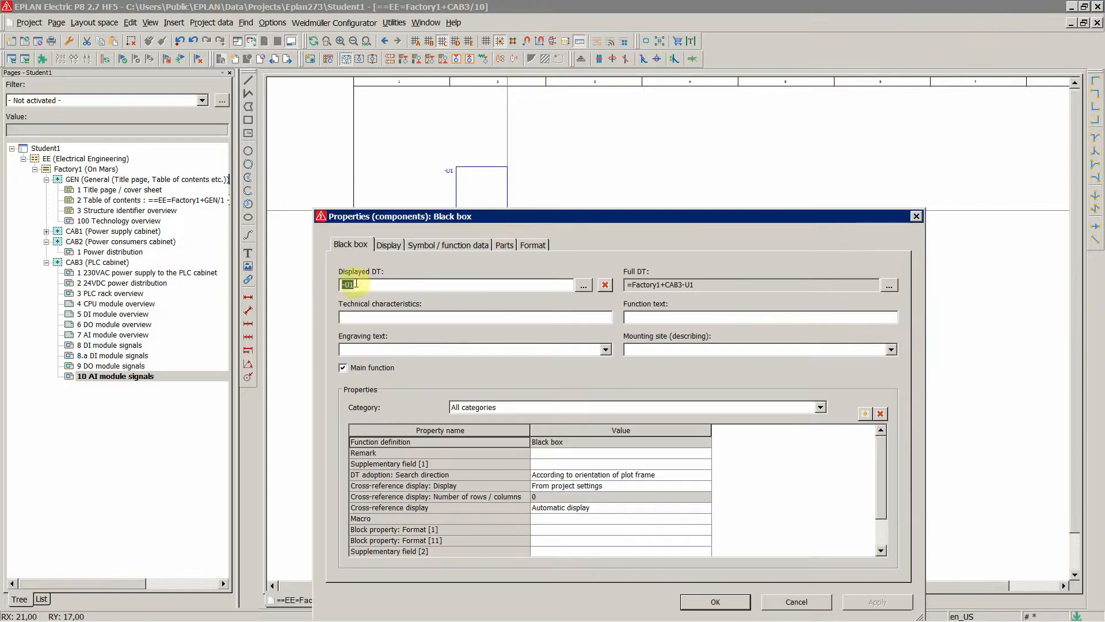
type("-T")
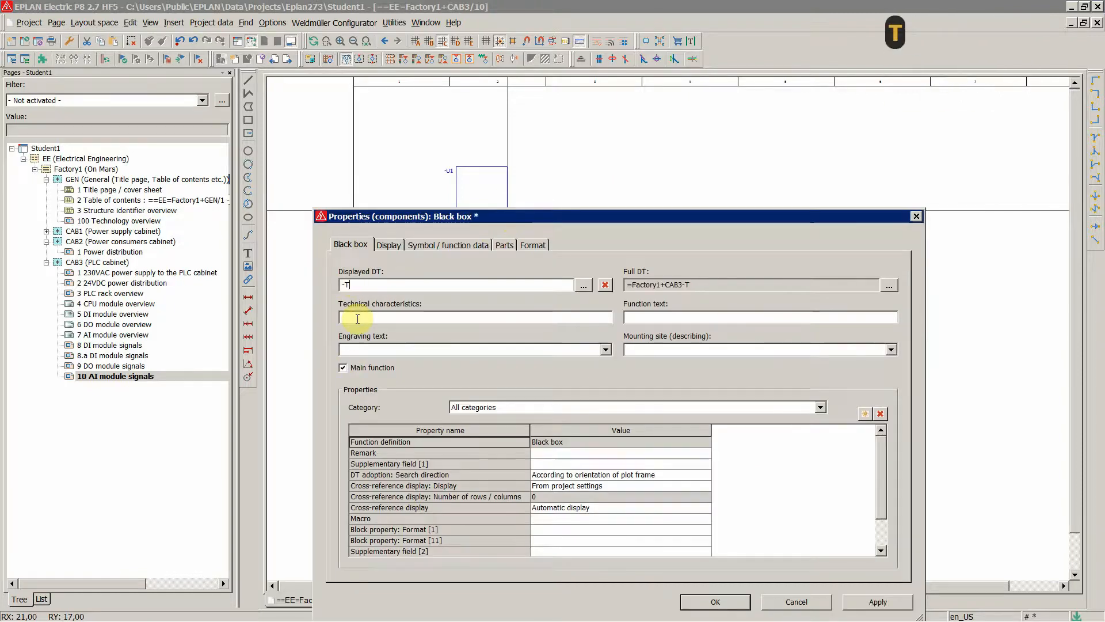
type("T101")
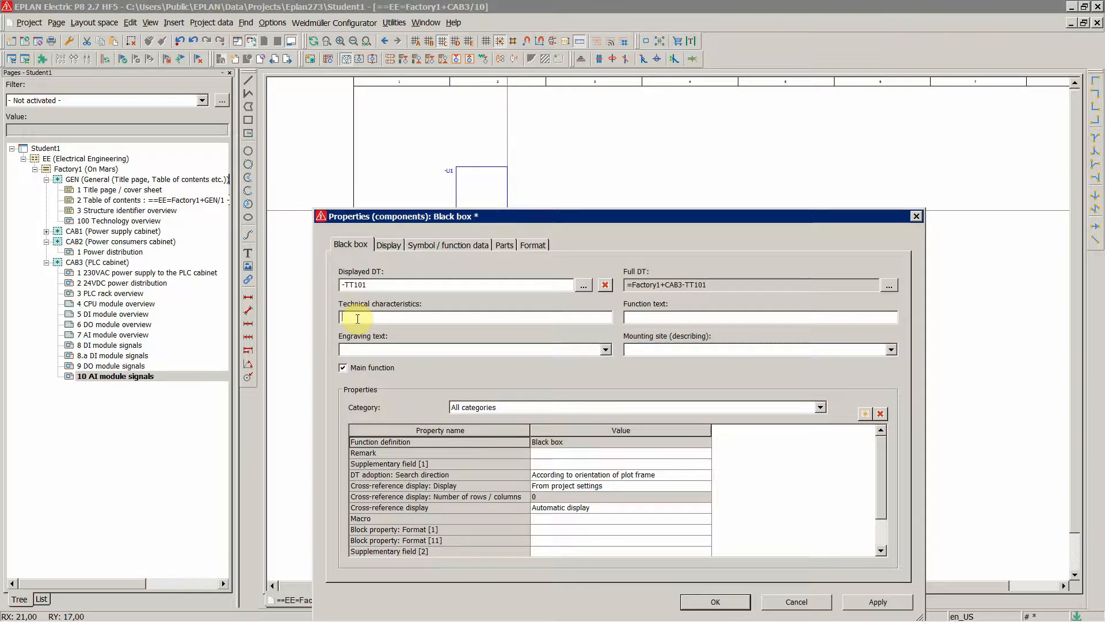
type("0...100")
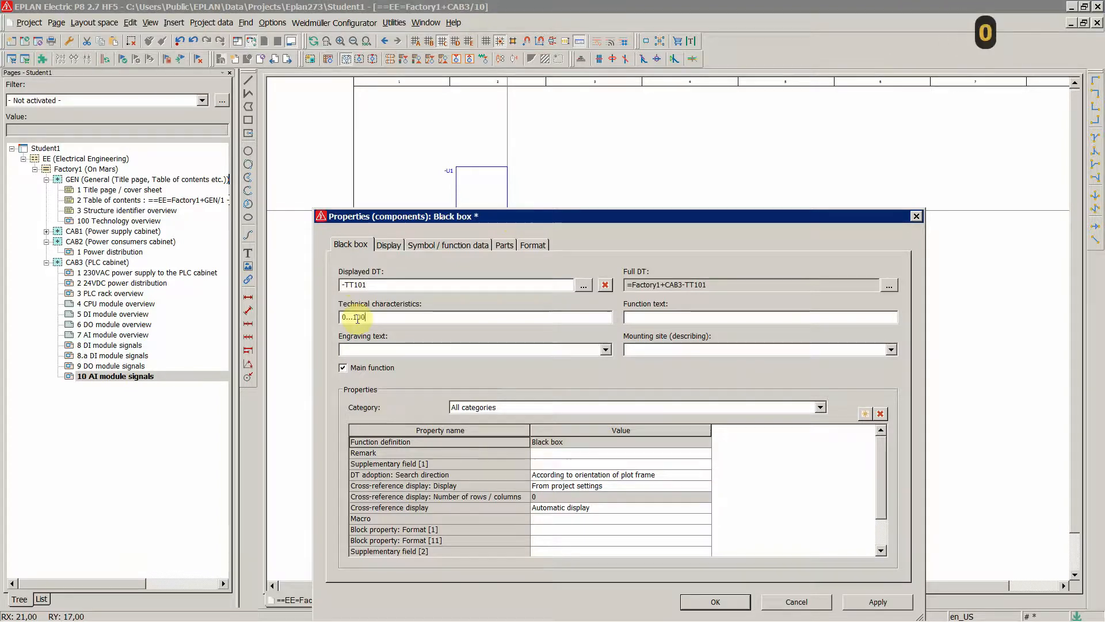
right_click(359, 317)
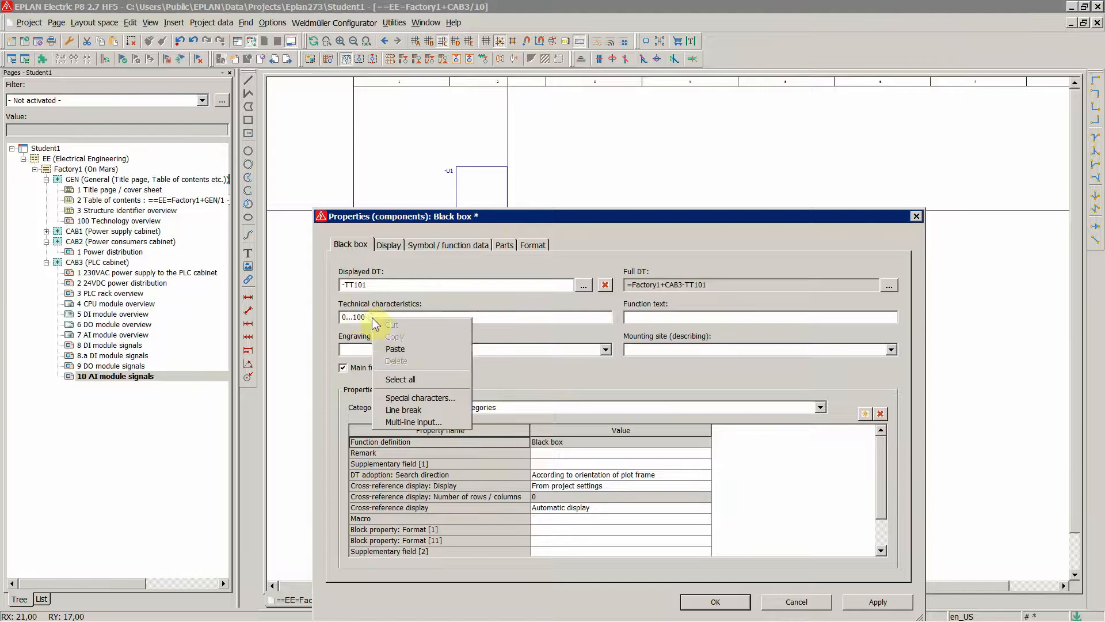
left_click(420, 397)
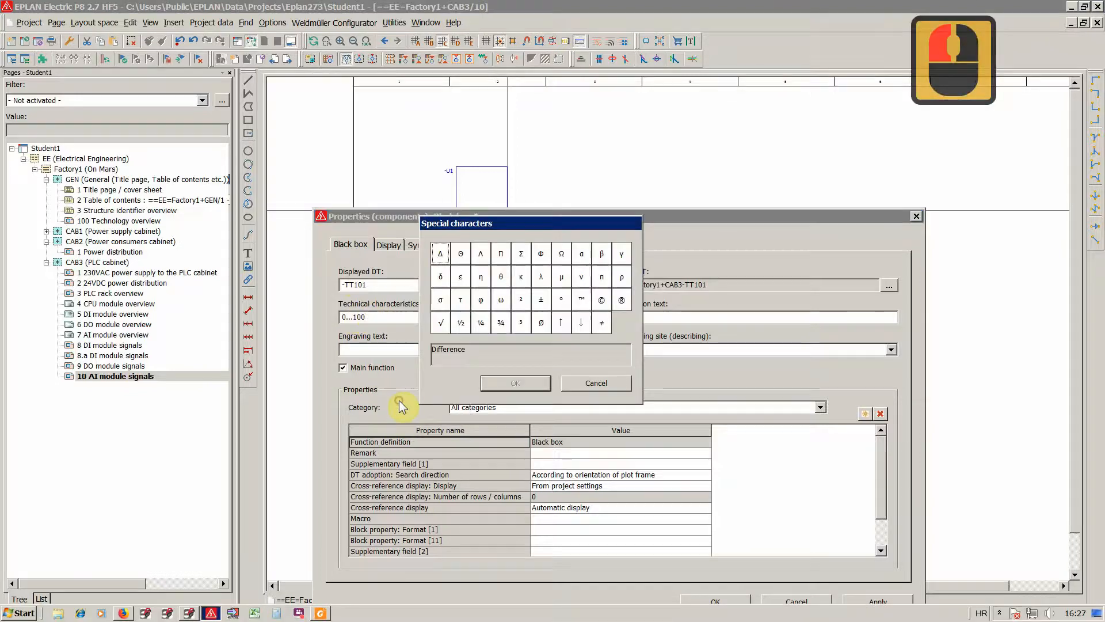
left_click(515, 382)
type("°C")
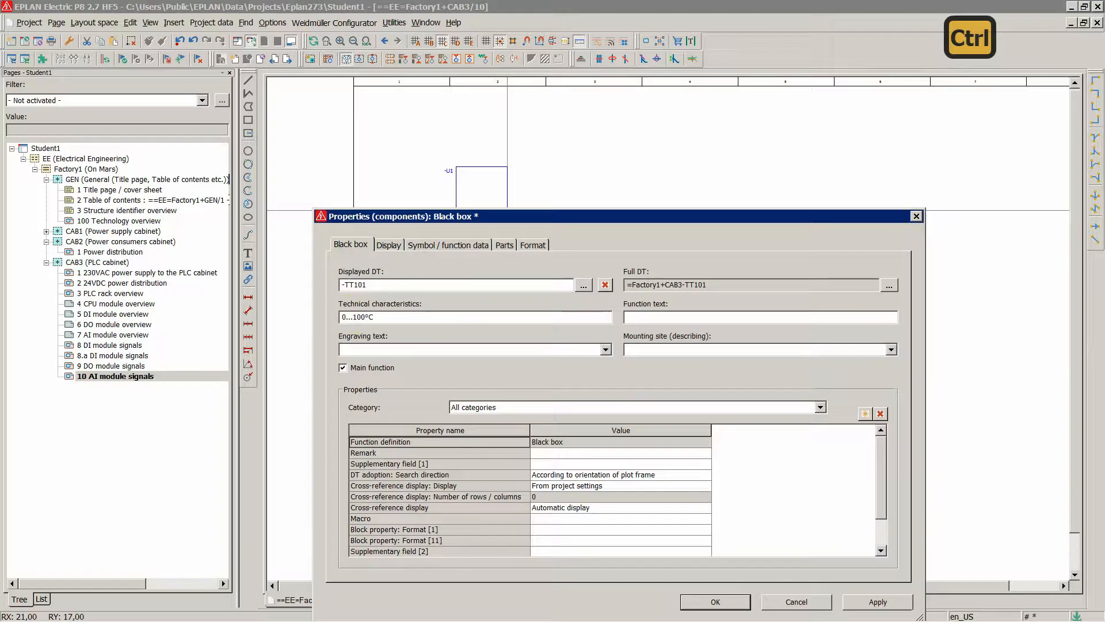
type("4...20")
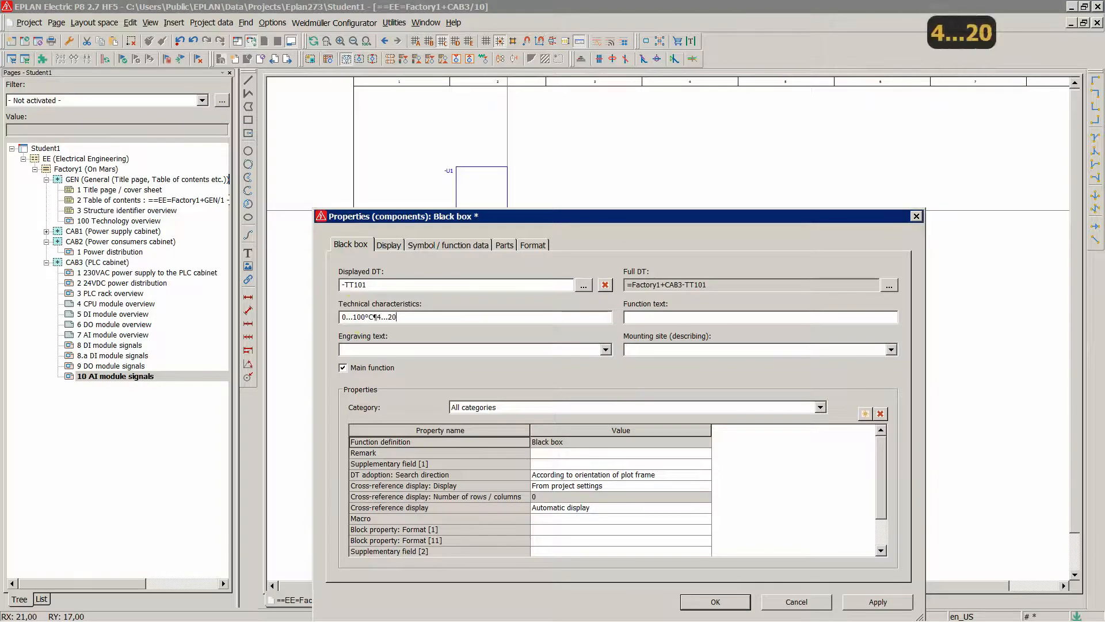
type("mA")
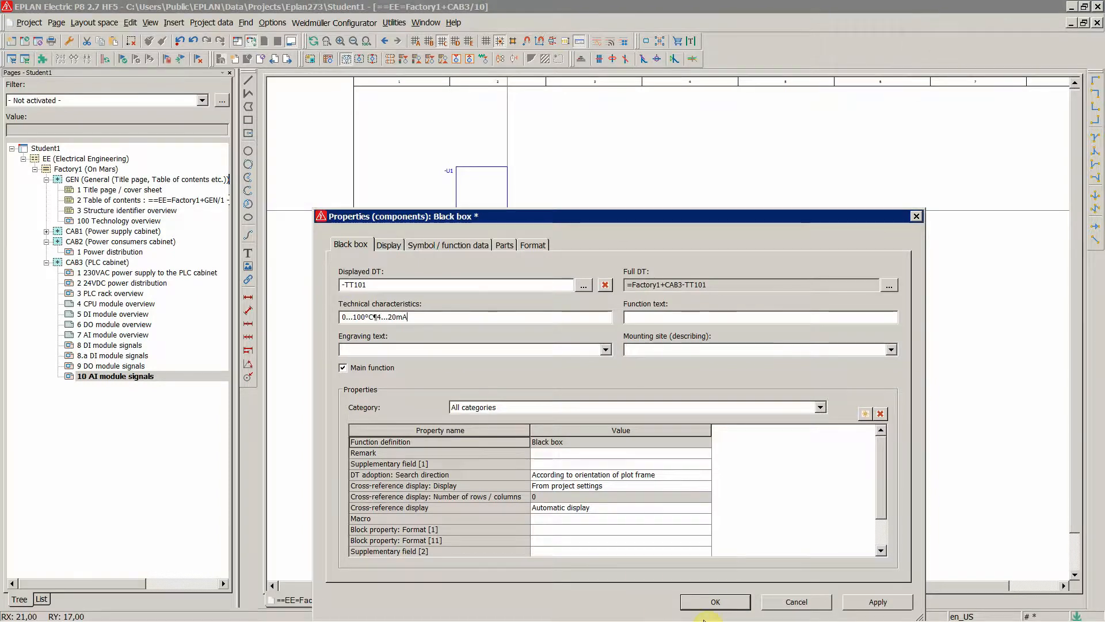
left_click(714, 601)
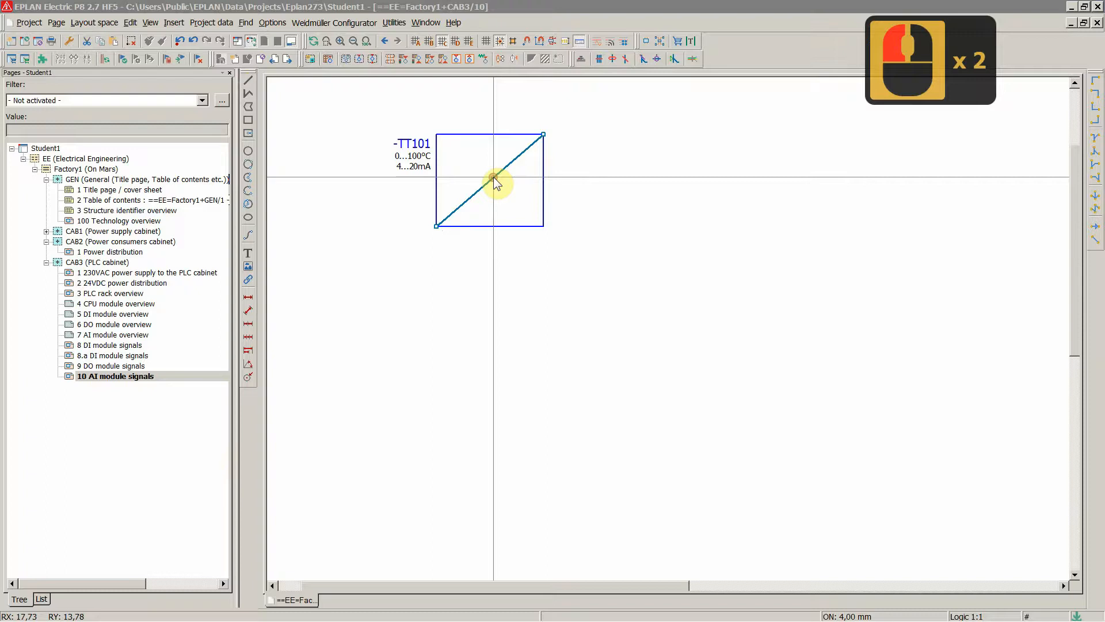
Colour the diagonal line inside -TT101 blue via its line properties.
double_click(494, 180)
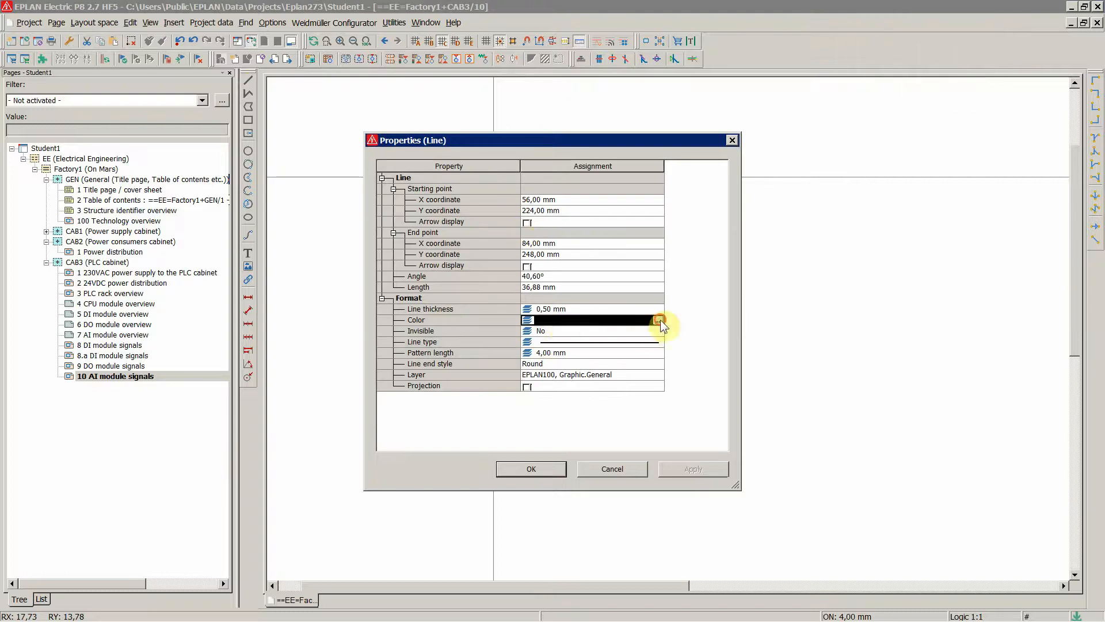
left_click(659, 320)
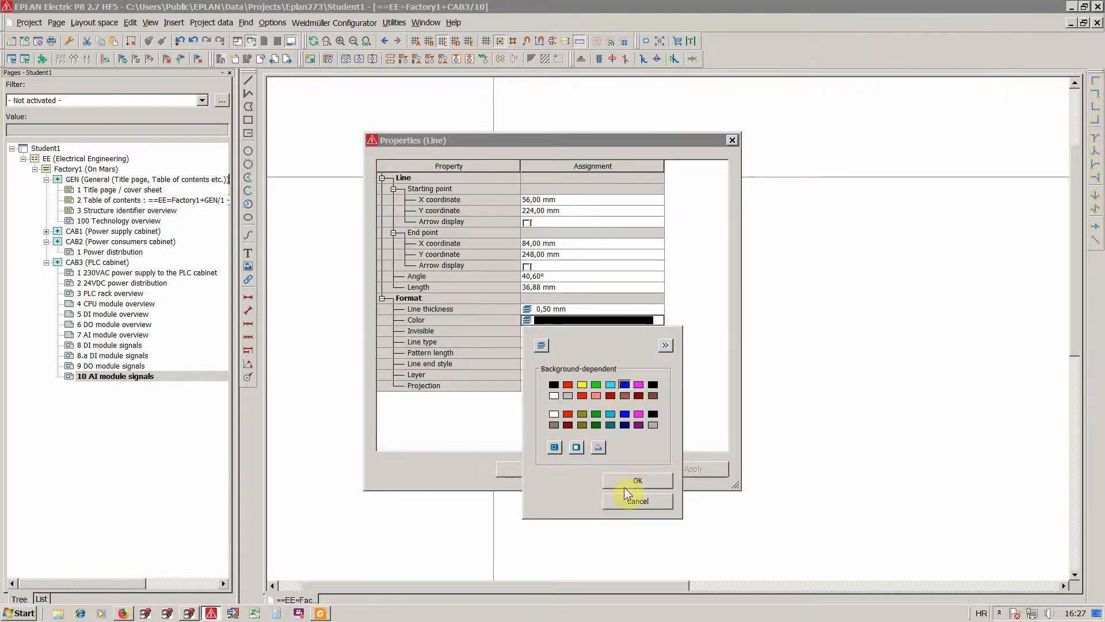
left_click(635, 480)
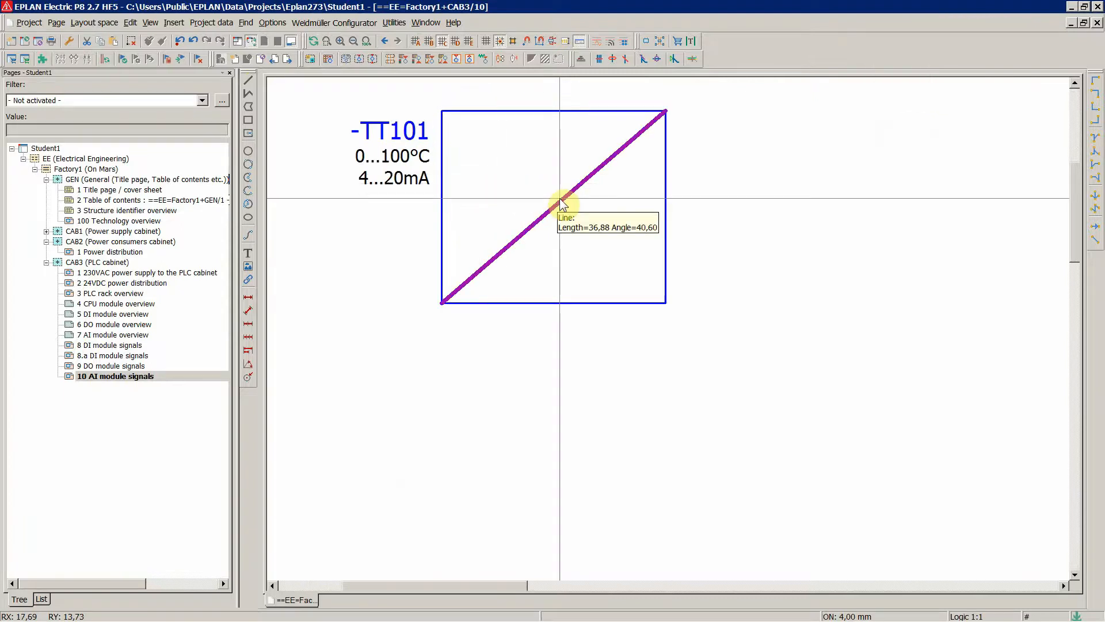
double_click(551, 205)
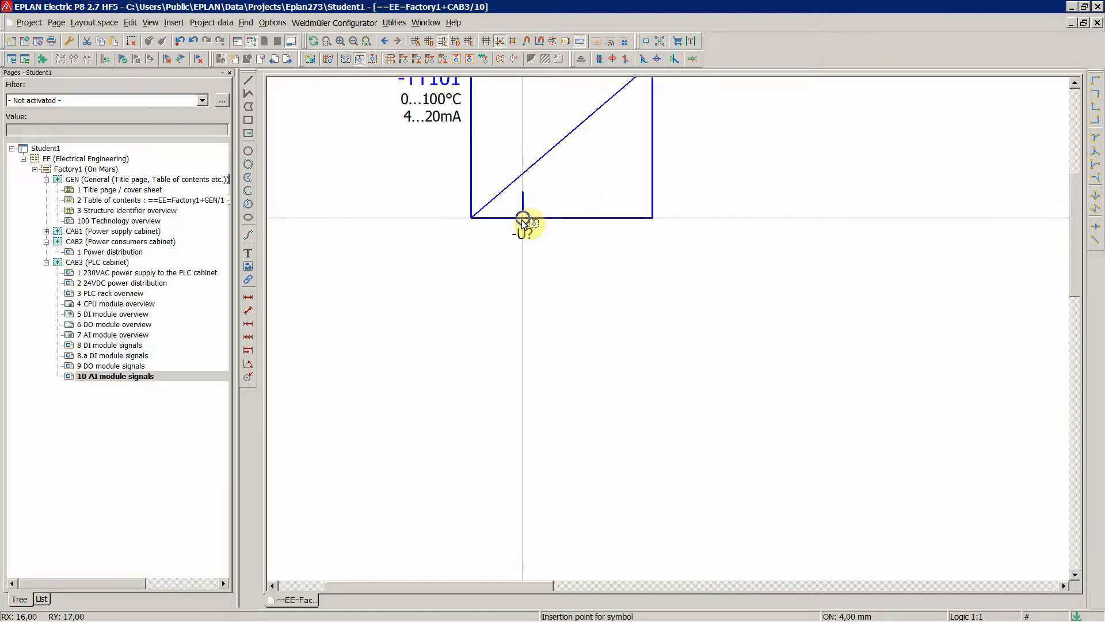
Place and confirm the first device connection point on the bottom edge of -TT101.
left_click(522, 217)
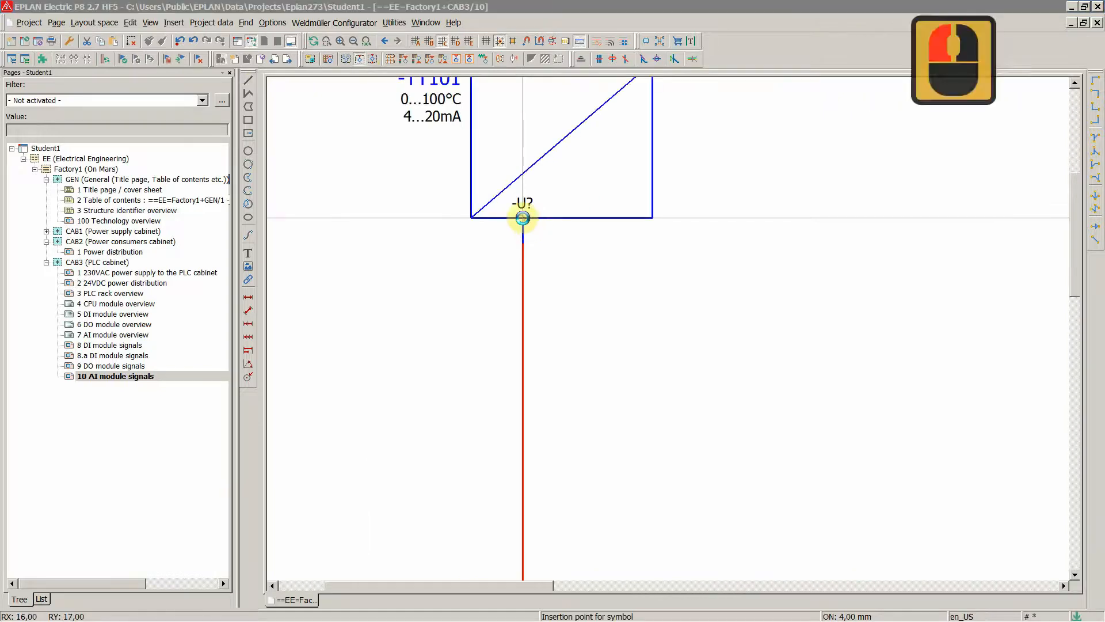
left_click(523, 218)
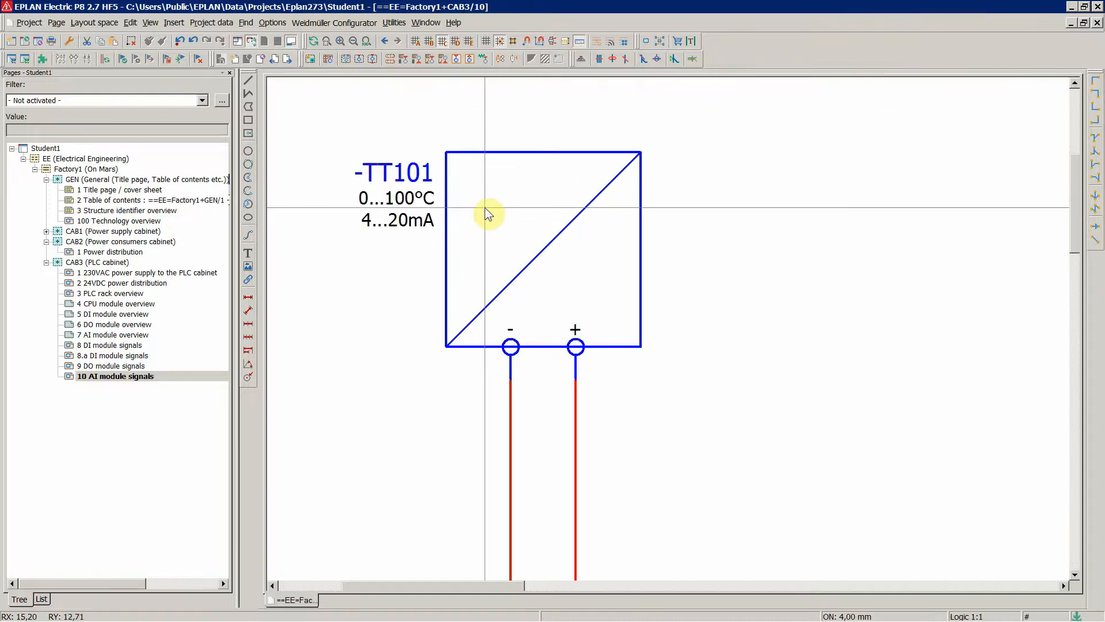
Create a text label reading T for the -TT101 box.
double_click(488, 214)
type("T")
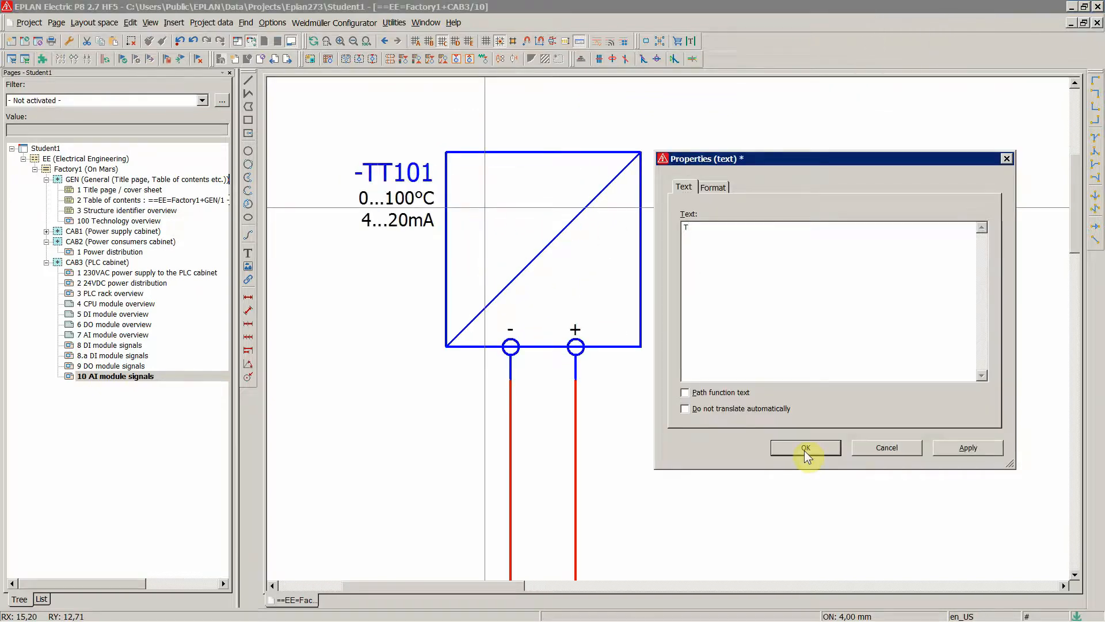
left_click(805, 448)
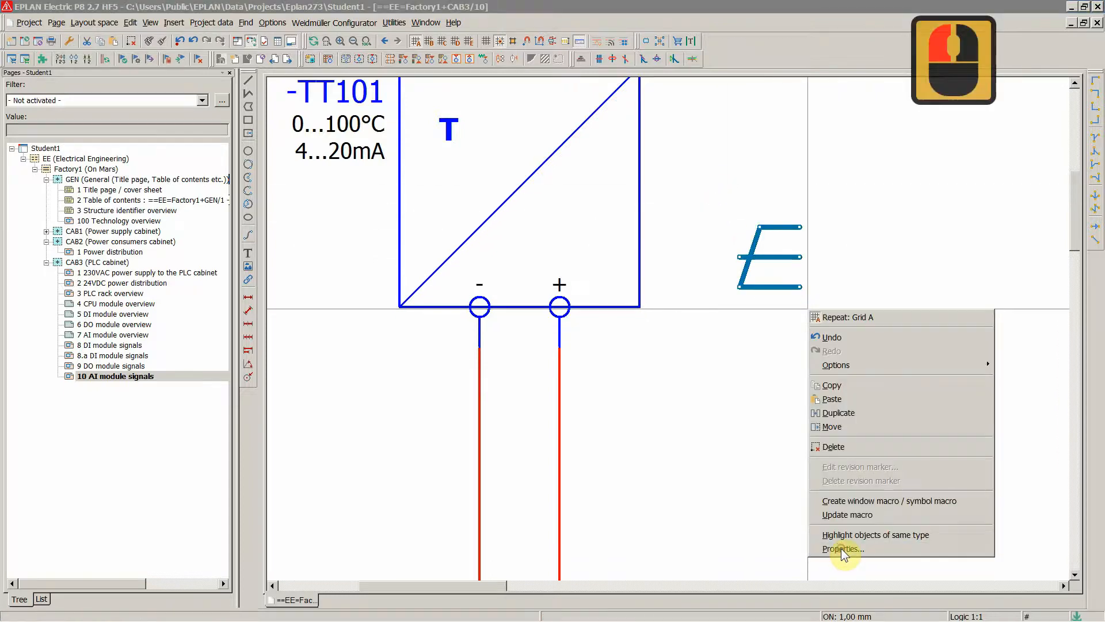
Scale the E-shaped graphic by factor 0.5 about its own origin, dismissing the value warning.
left_click(842, 548)
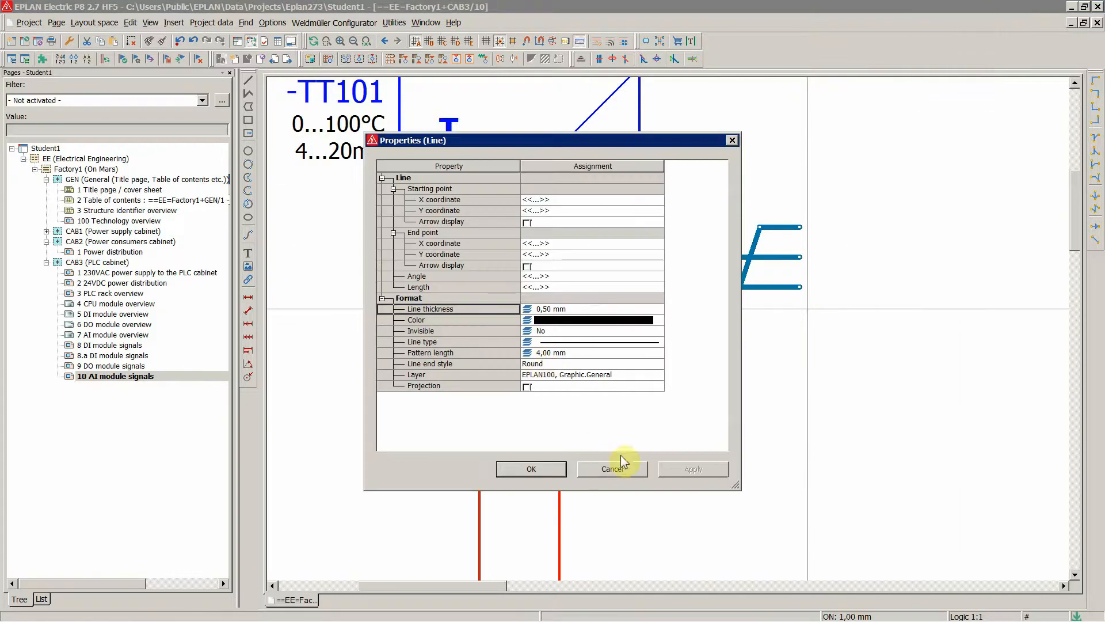
left_click(141, 22)
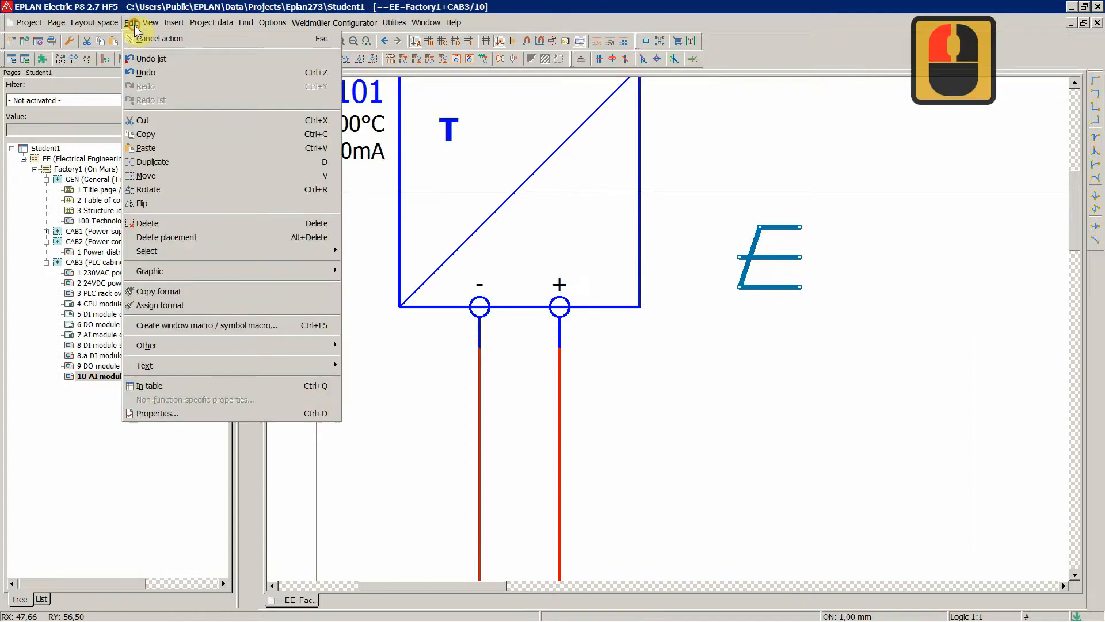
mouse_move(148, 270)
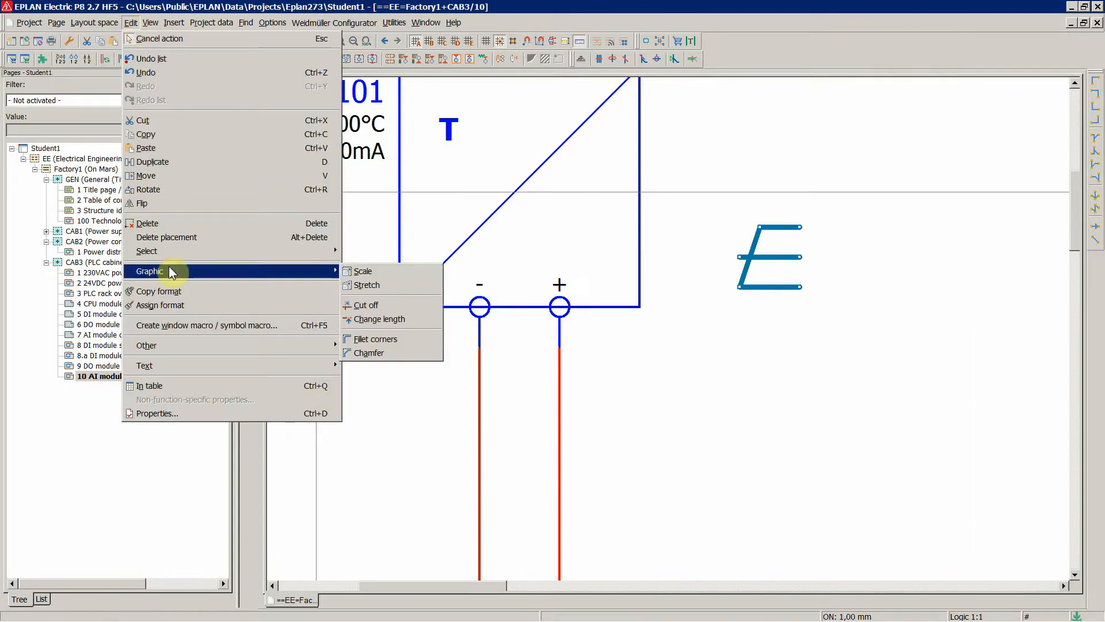
mouse_move(363, 270)
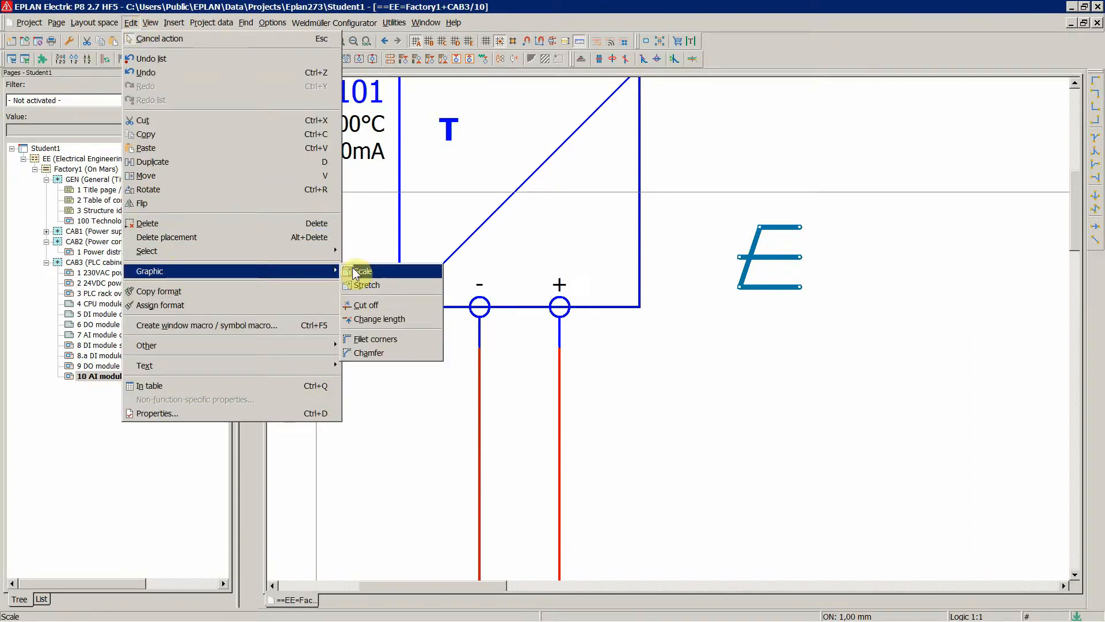
left_click(365, 270)
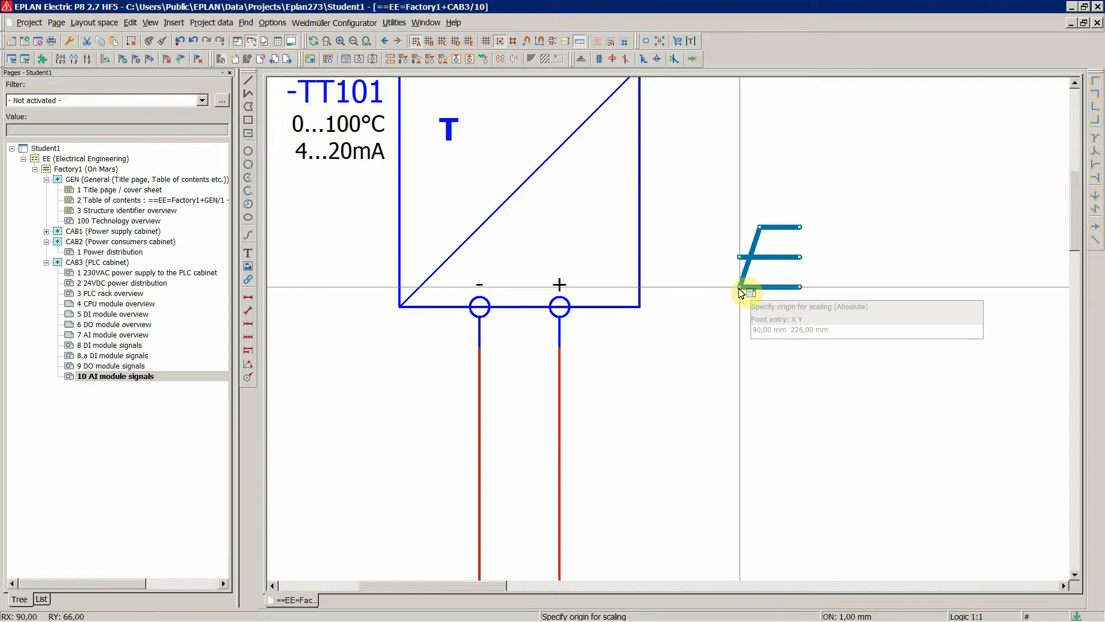
left_click(743, 293)
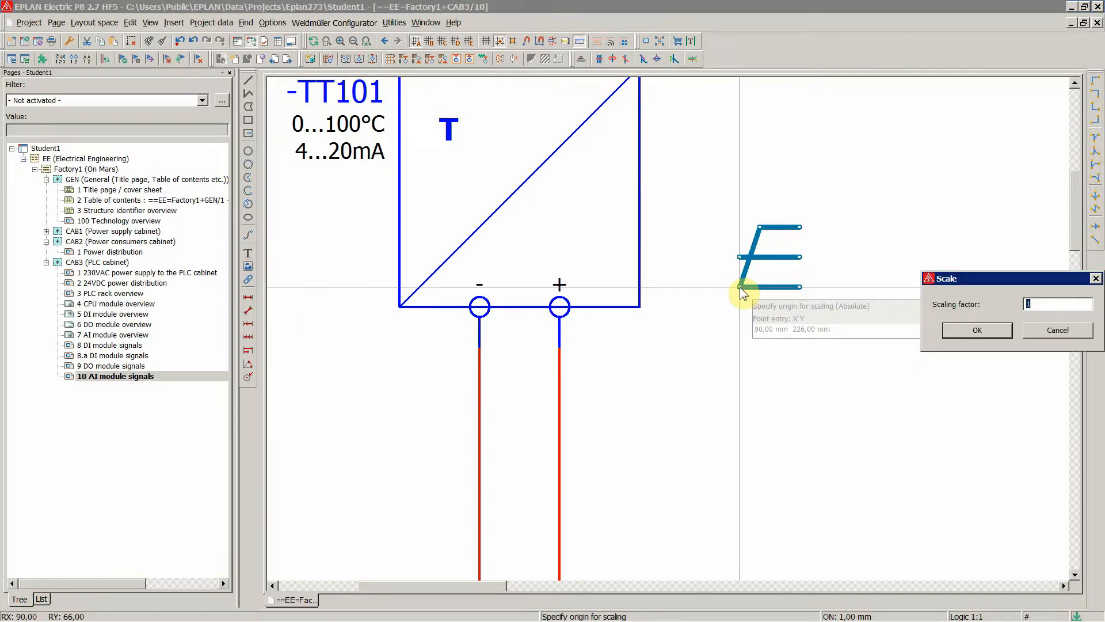
type("0.5")
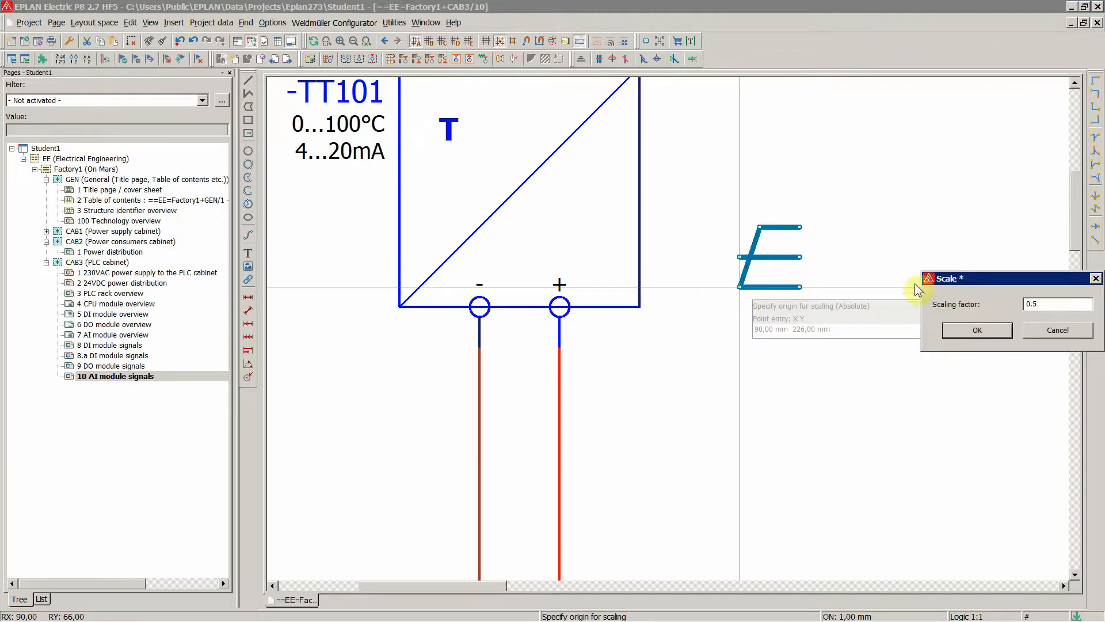
left_click(976, 331)
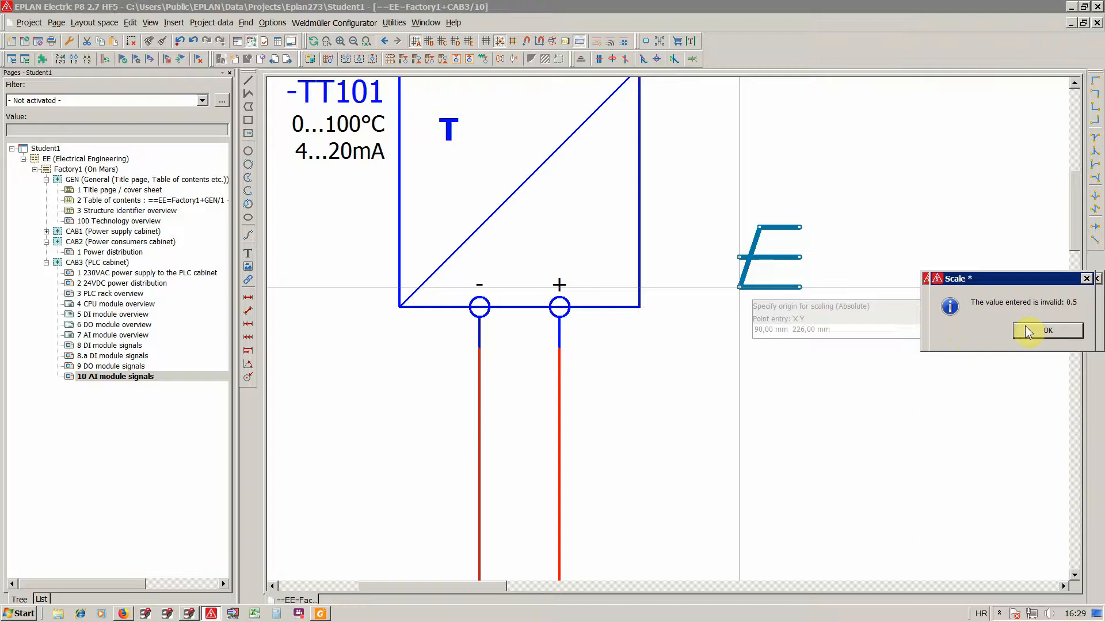
left_click(1047, 331)
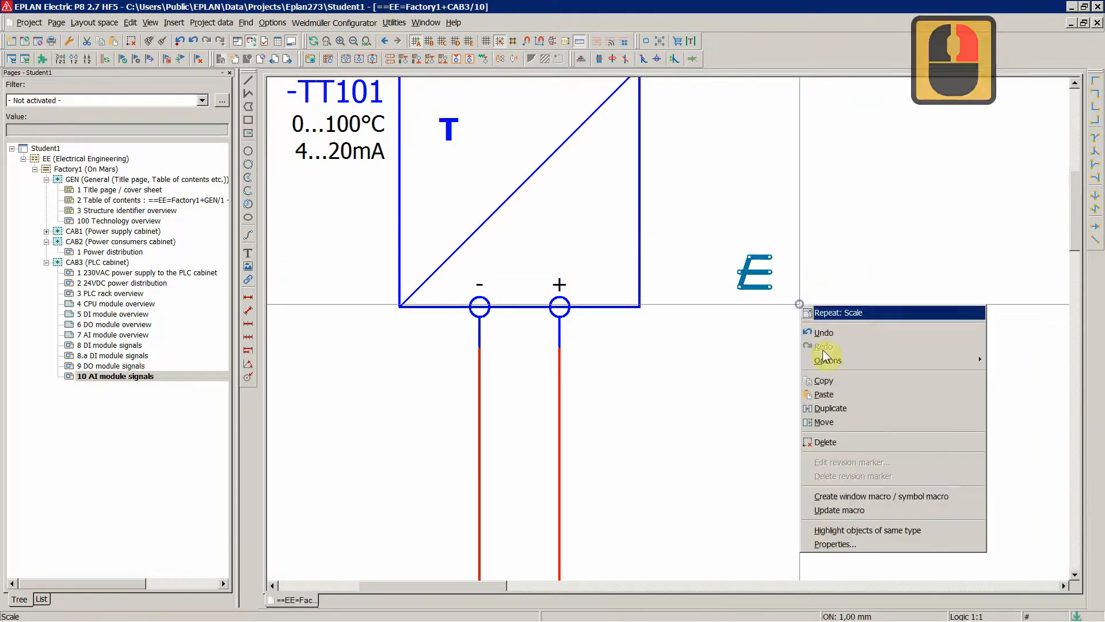
Give the E symbol's lines 0.18 mm thickness and blue colour.
left_click(833, 543)
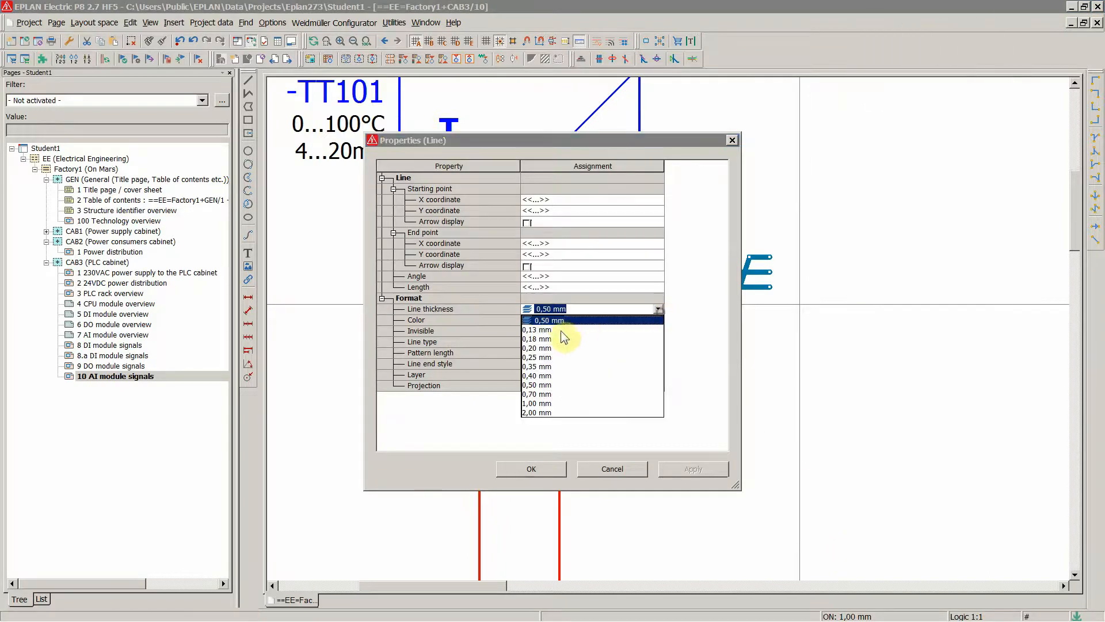
left_click(538, 329)
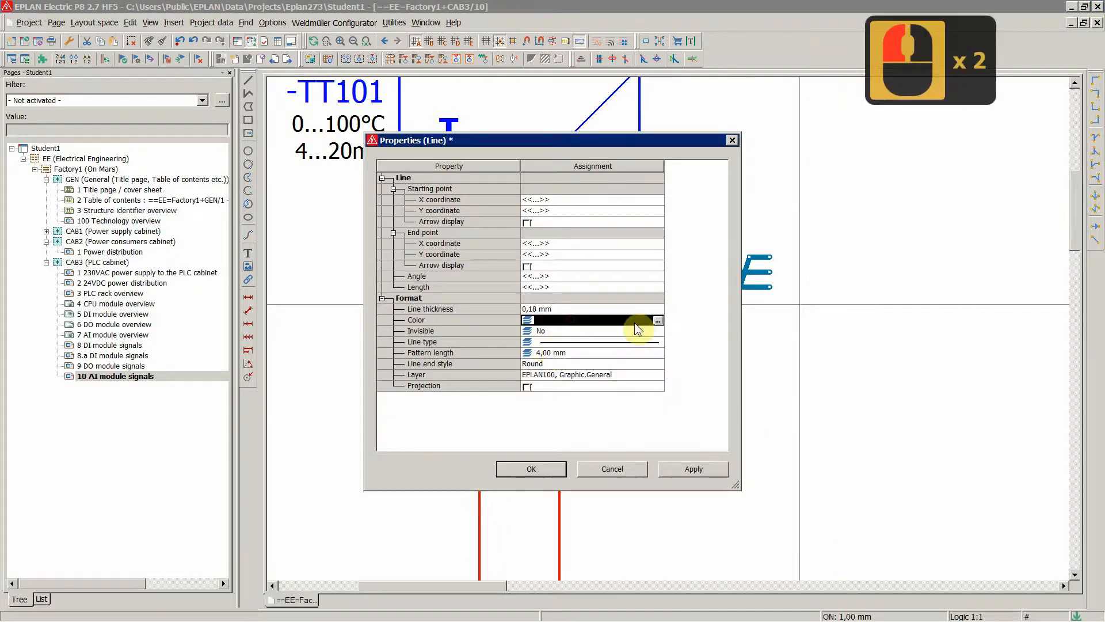
left_click(658, 320)
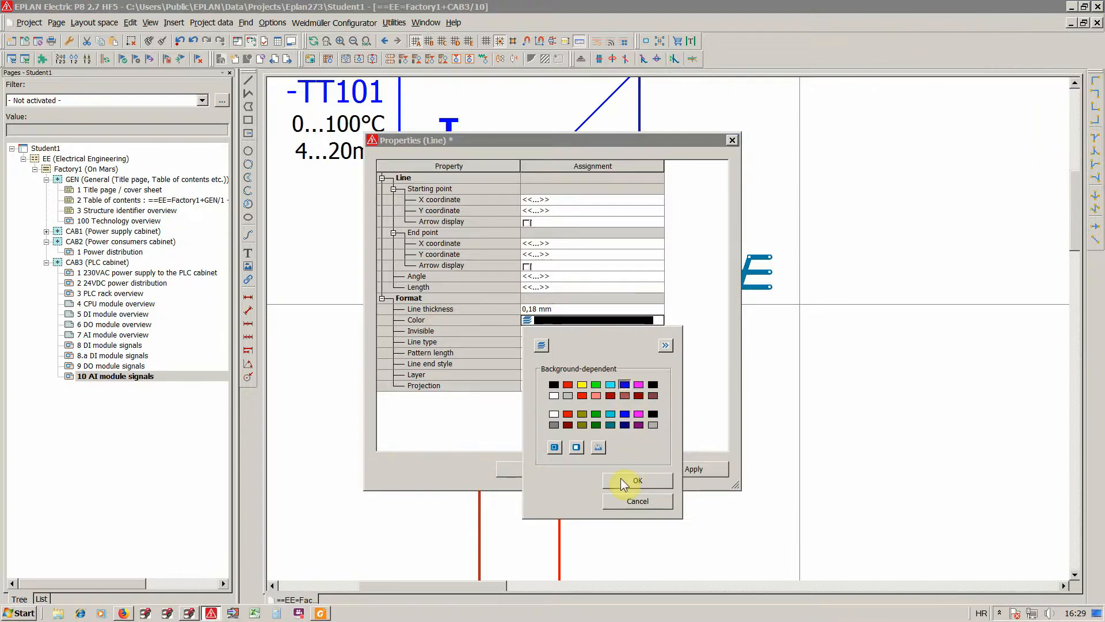
left_click(636, 480)
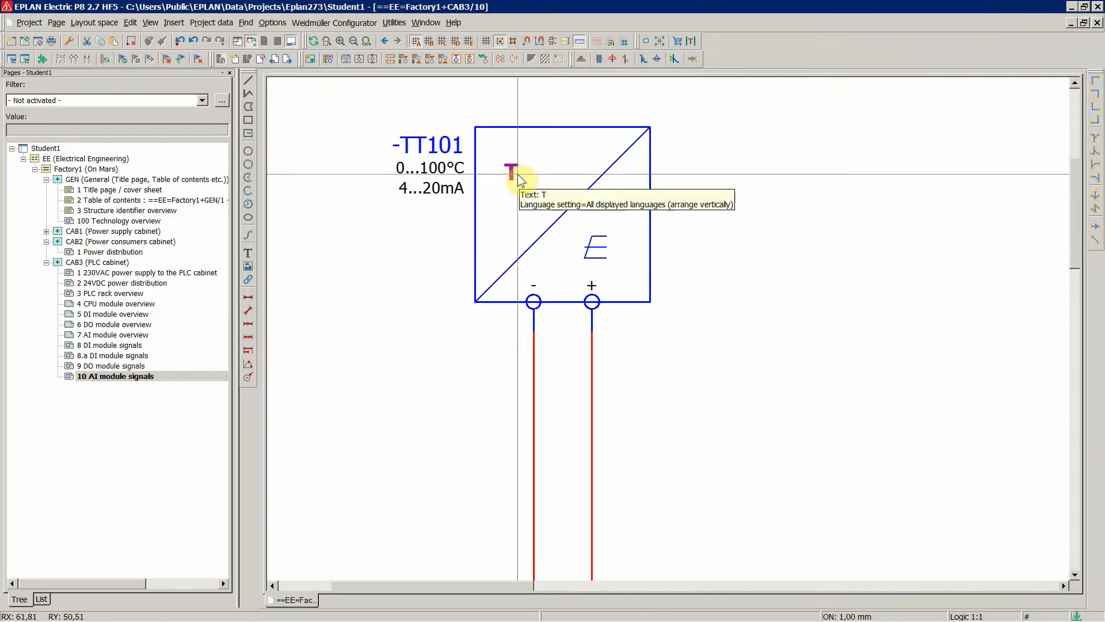
Format the T label at 3.50 mm font size with bold turned off.
double_click(511, 171)
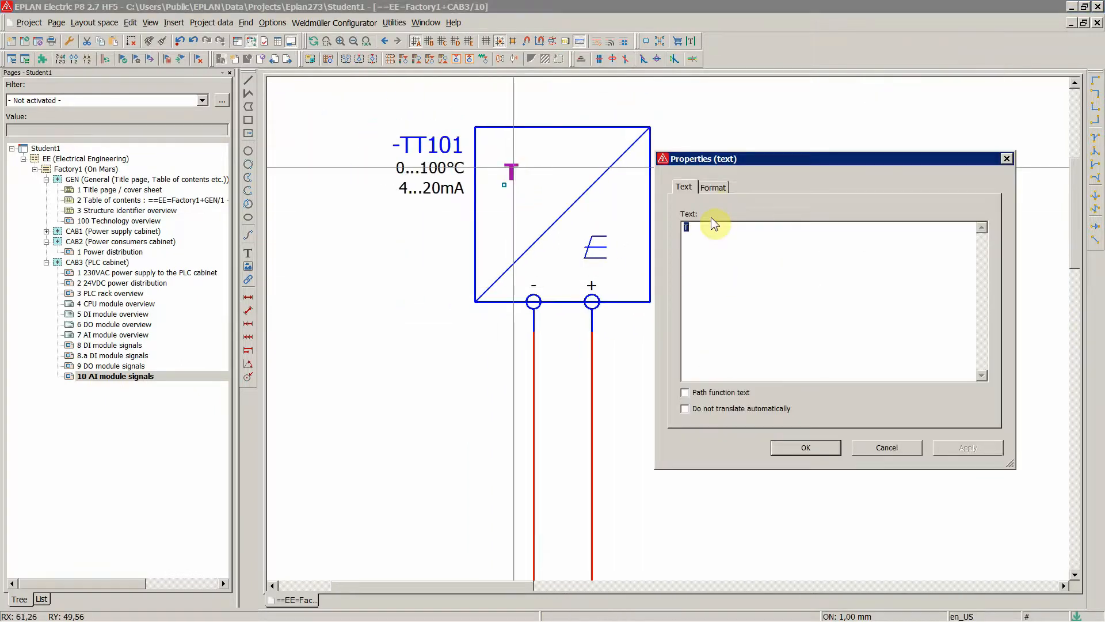
left_click(711, 186)
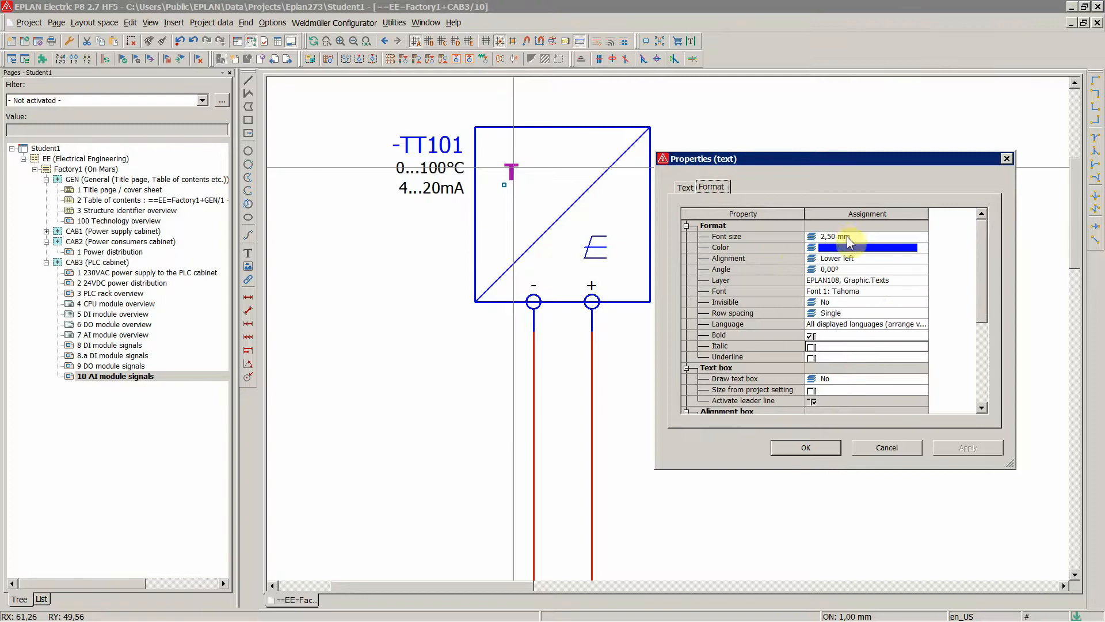
left_click(921, 236)
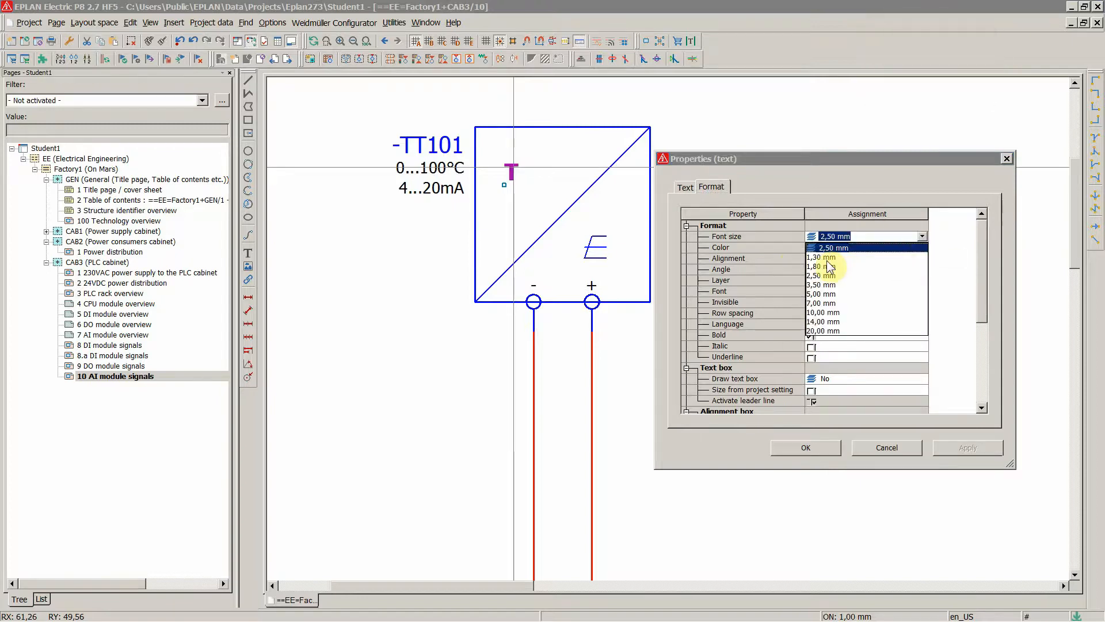
left_click(833, 279)
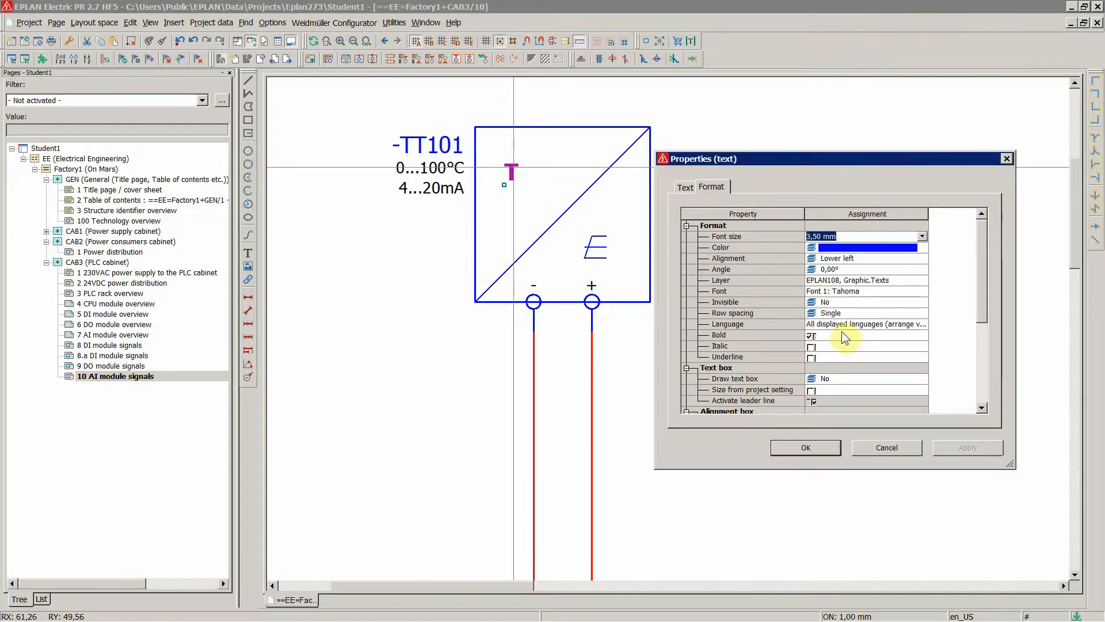
left_click(812, 335)
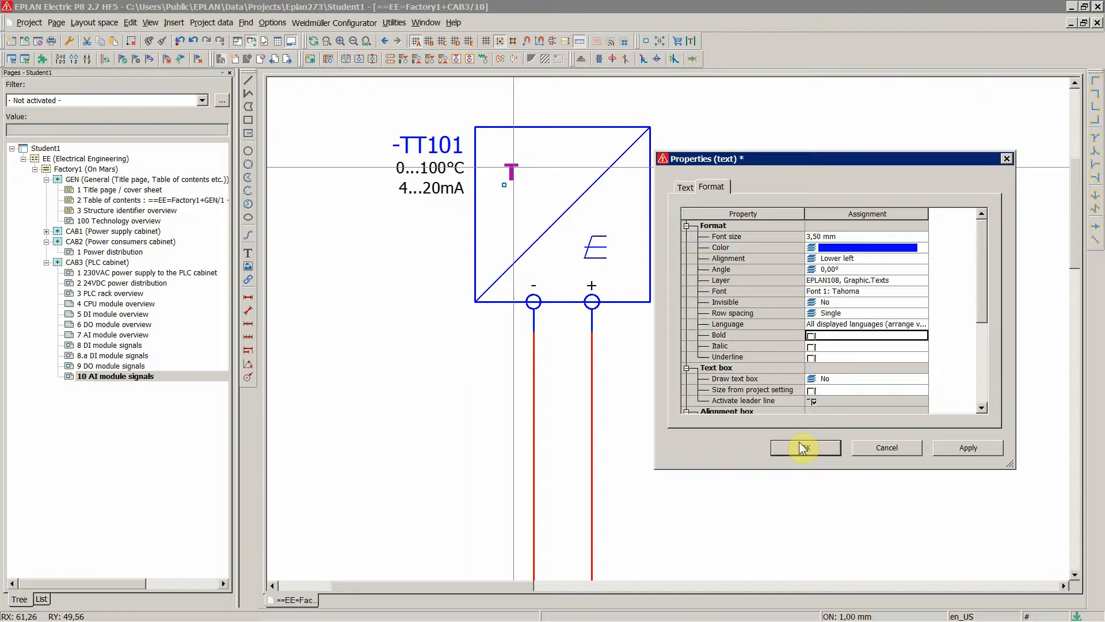
left_click(804, 448)
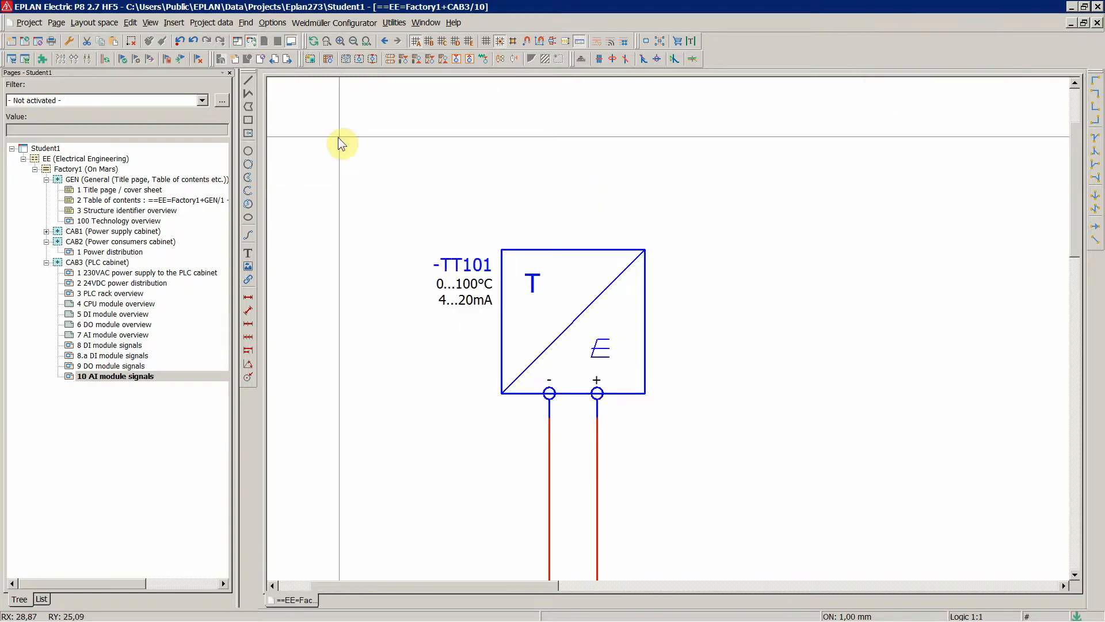
left_click(248, 120)
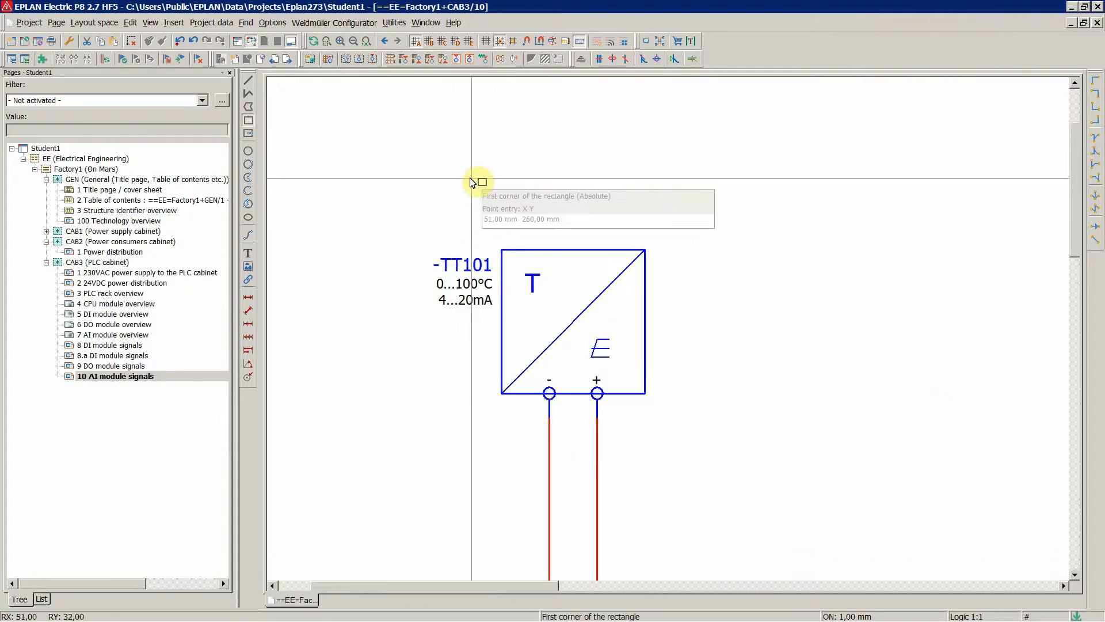
mouse_move(461, 193)
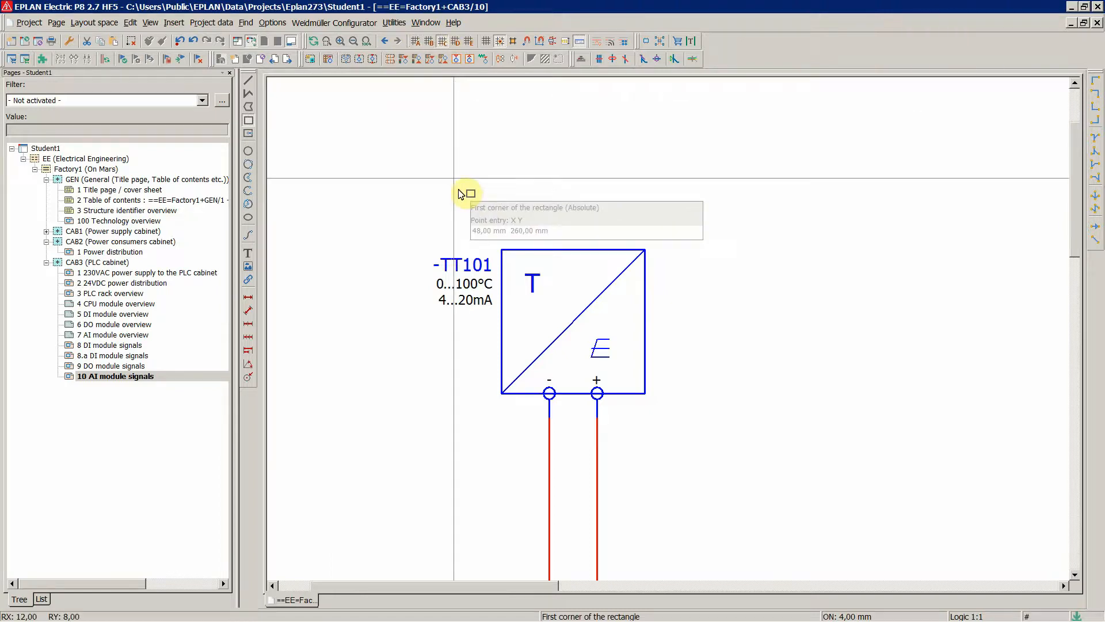
Draw a rectangle directly above the -TT101 box spanning its width.
left_click(463, 193)
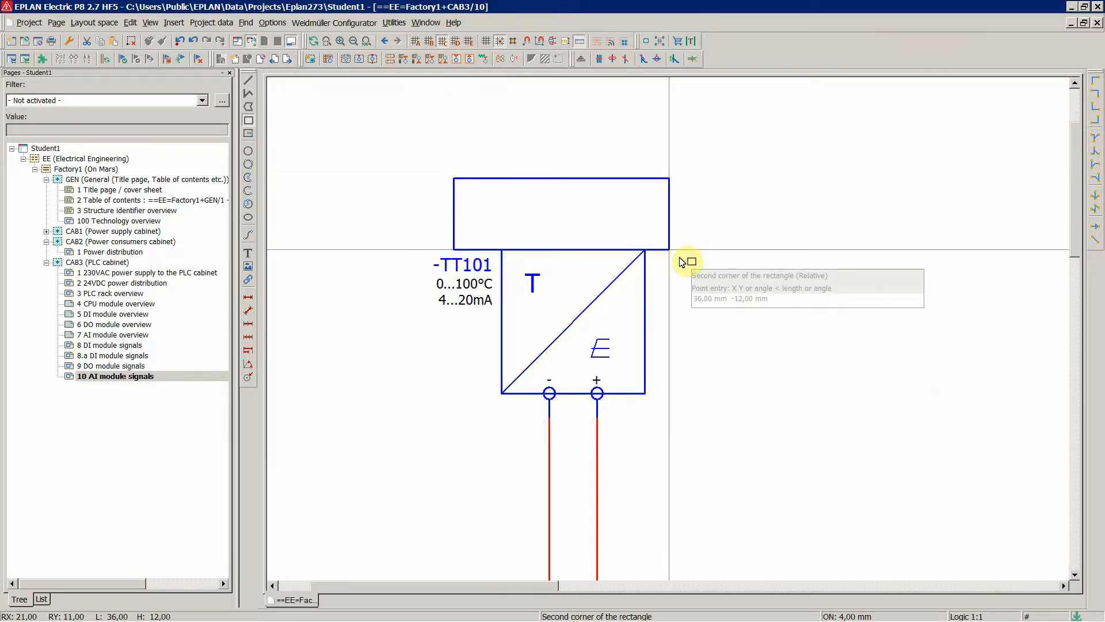
double_click(452, 216)
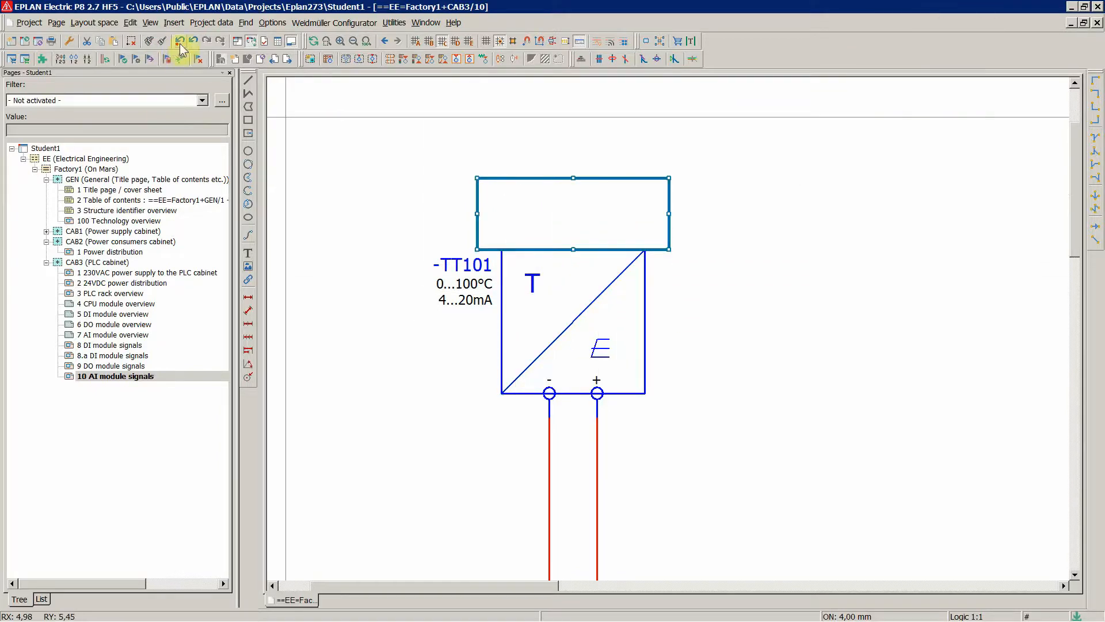
left_click(506, 180)
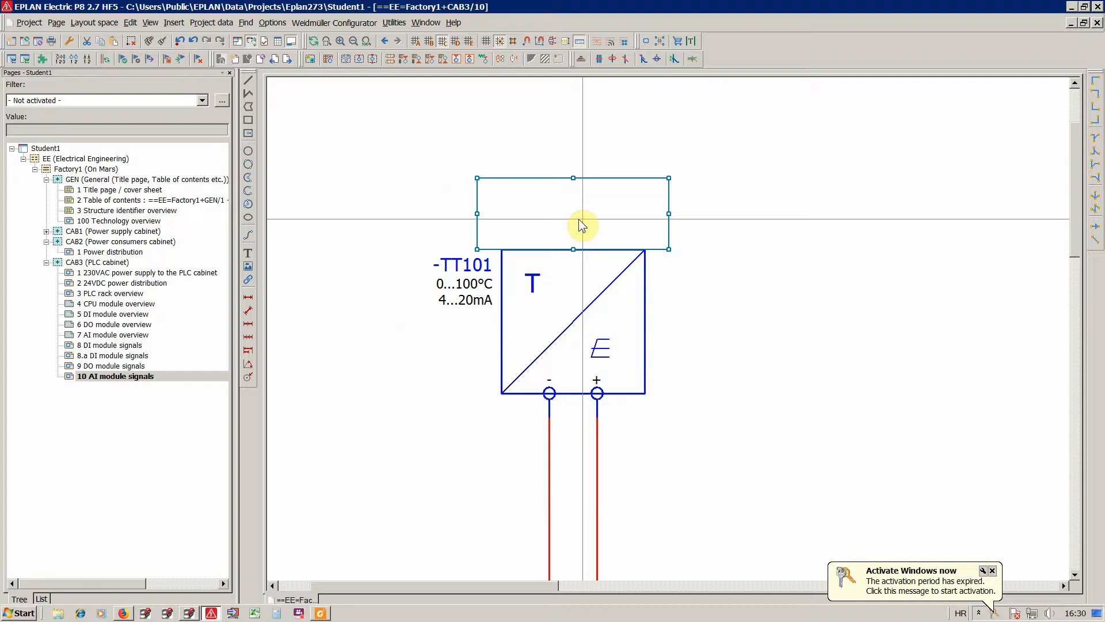
Add a non-bold Pt100 text and drop it at the centre of the rectangle above -TT101.
double_click(572, 213)
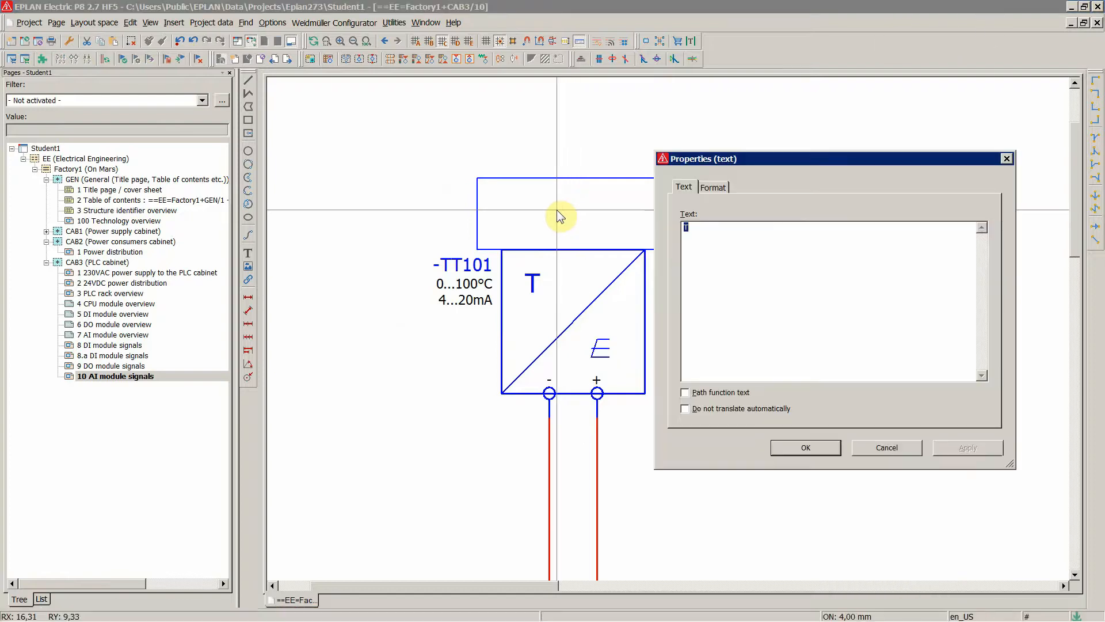
key("shift")
type("Pt100")
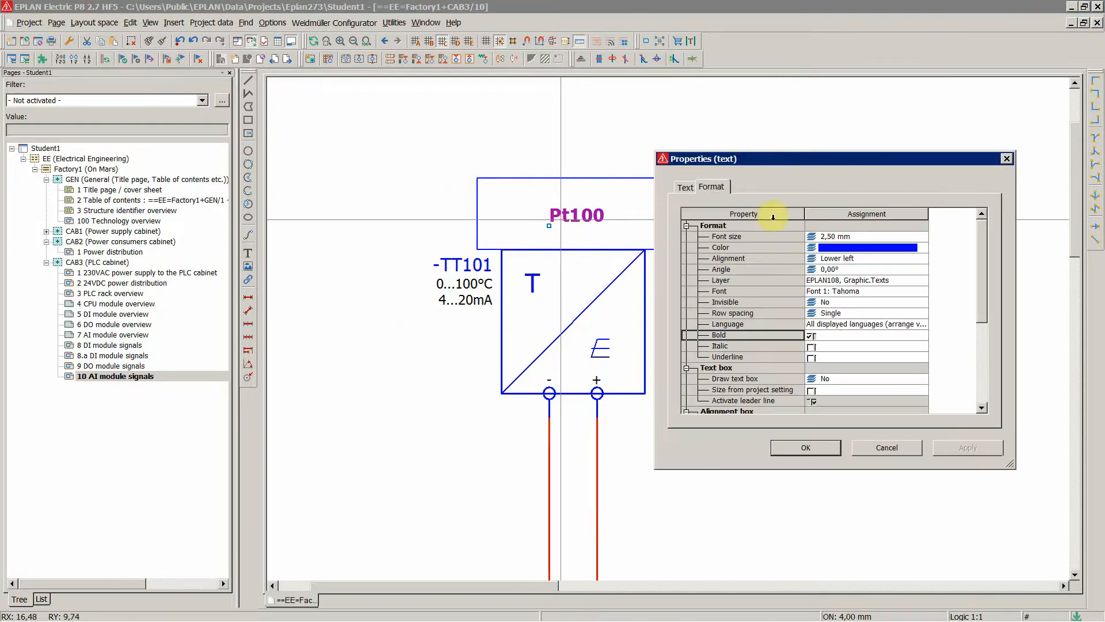
left_click(812, 335)
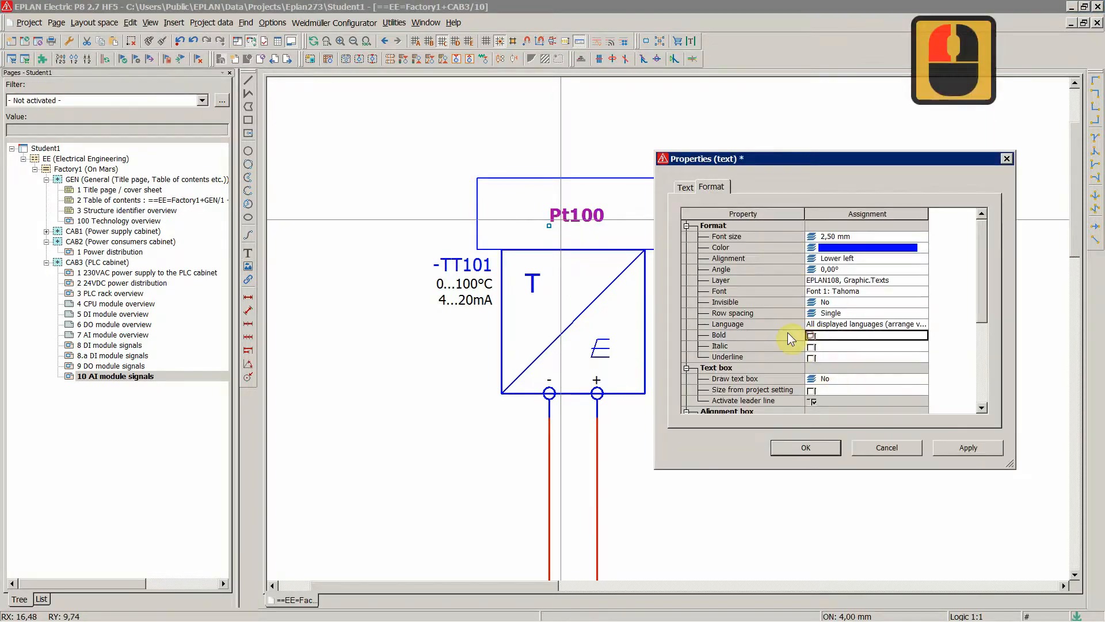
left_click(683, 186)
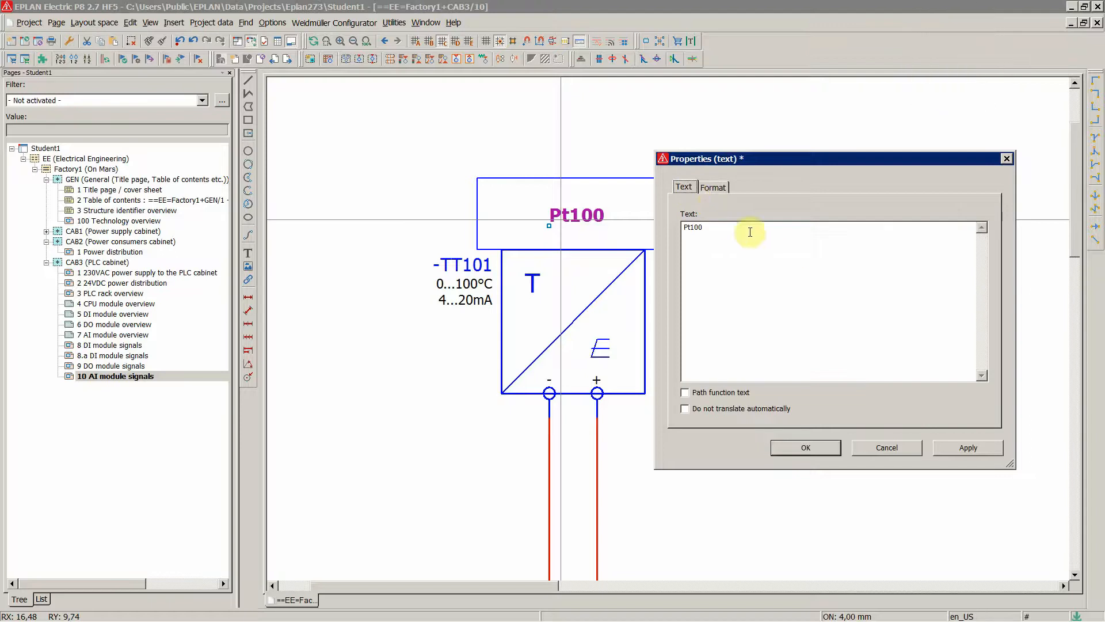
left_click(713, 187)
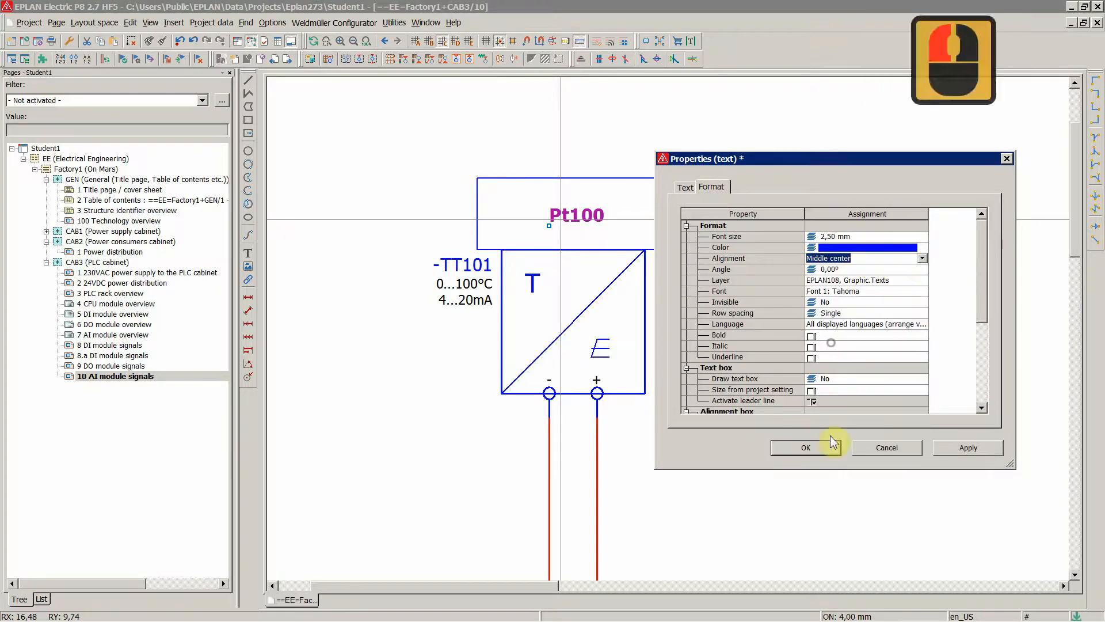
left_click(806, 446)
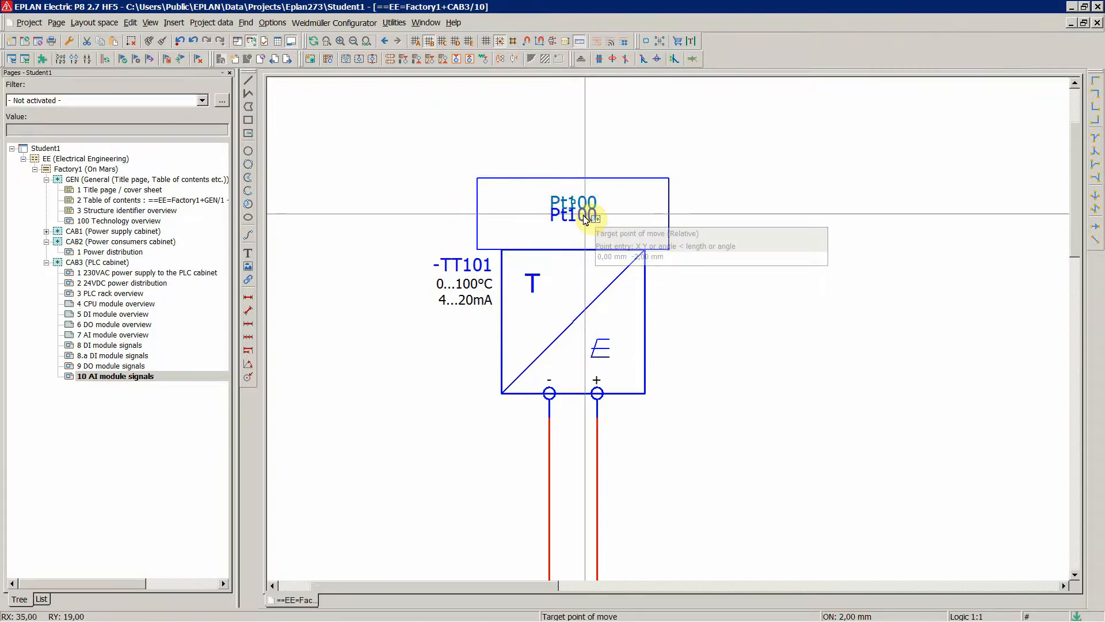
double_click(572, 214)
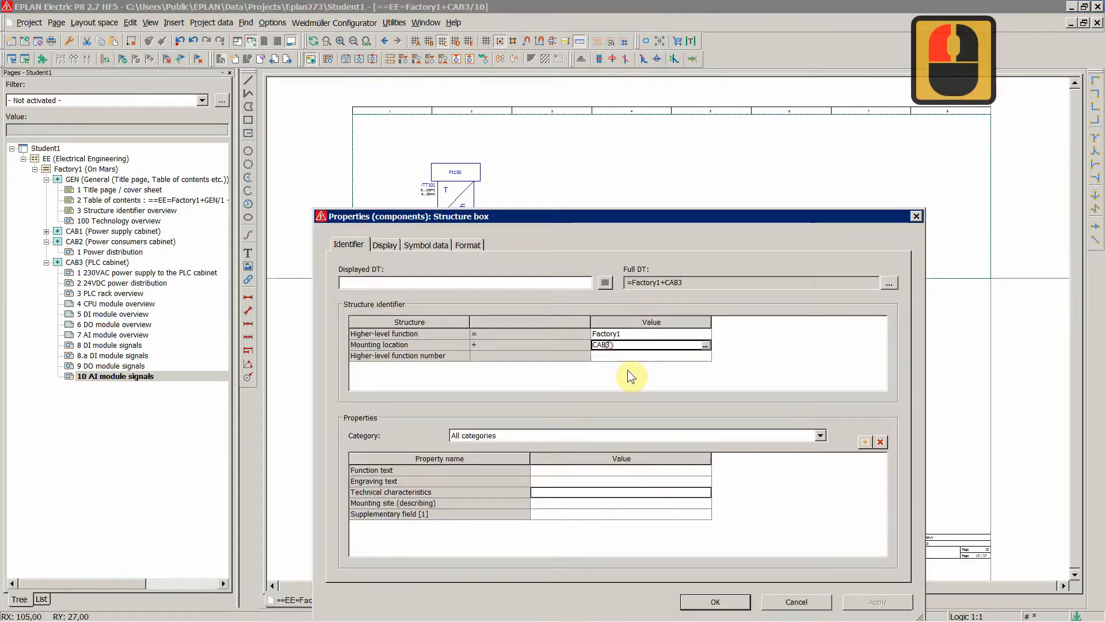
Set the structure box mounting location to FIELD and size it over the transmitter area.
type("FIELD")
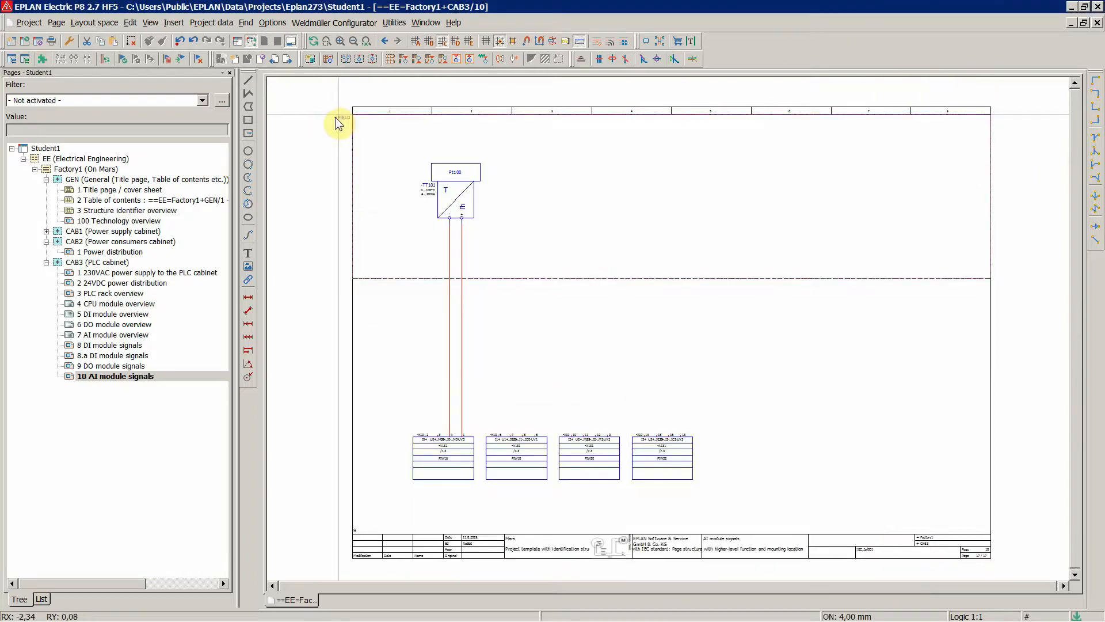
left_click(112, 355)
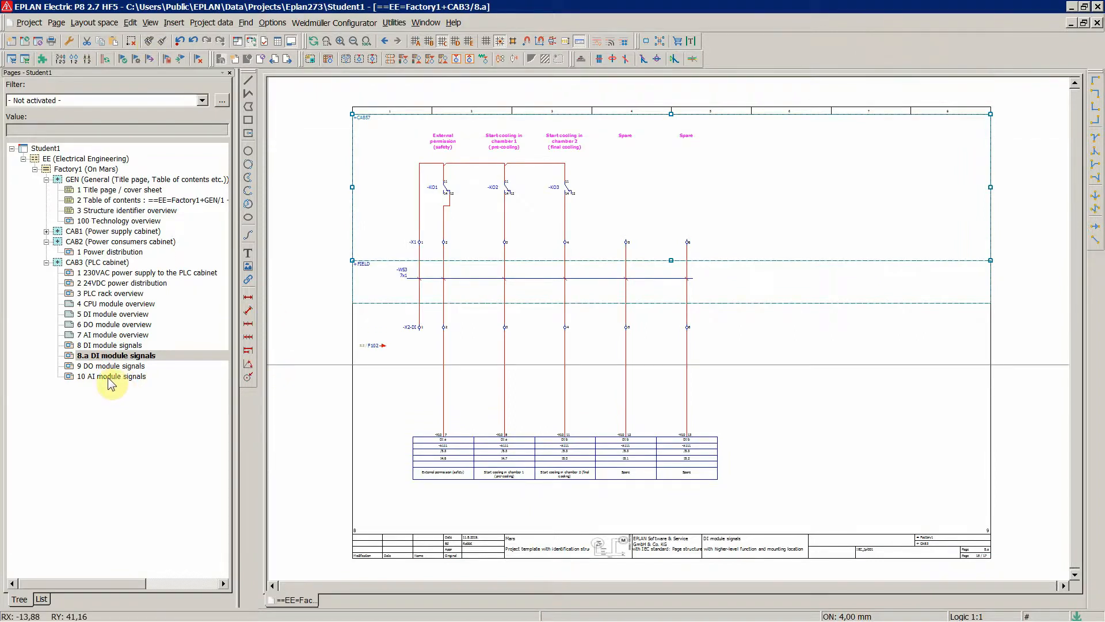
double_click(115, 376)
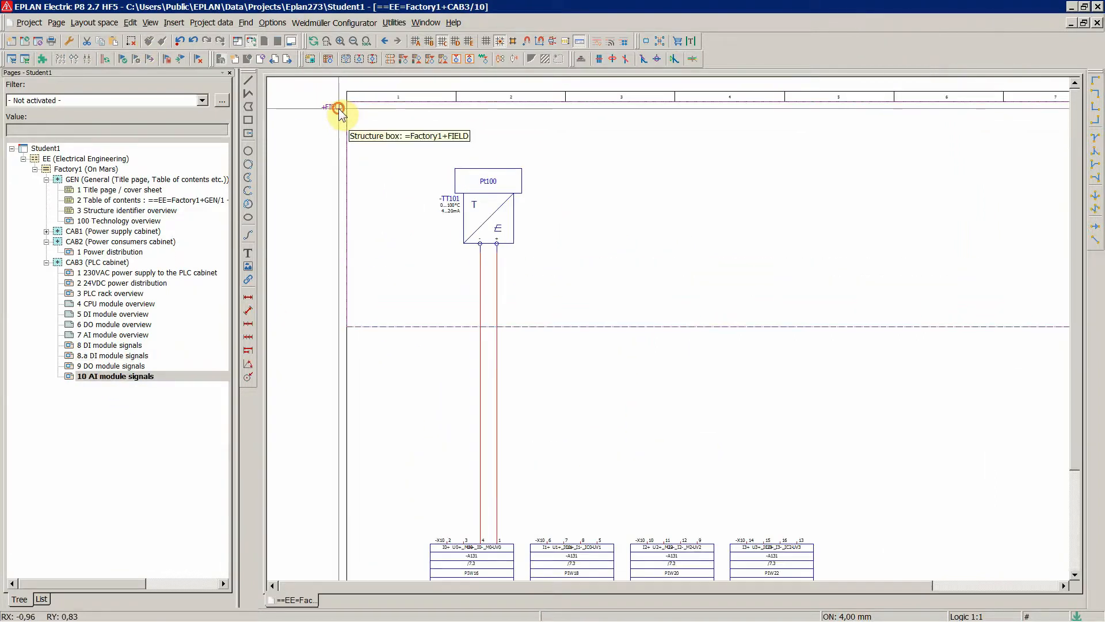
left_click(339, 109)
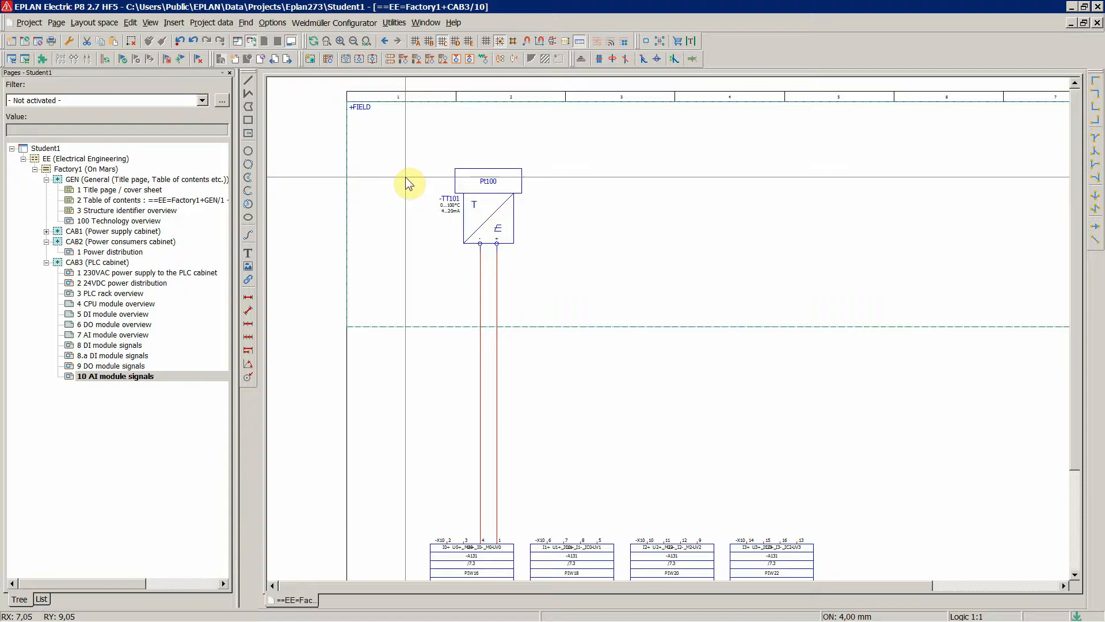
scroll("down", 3)
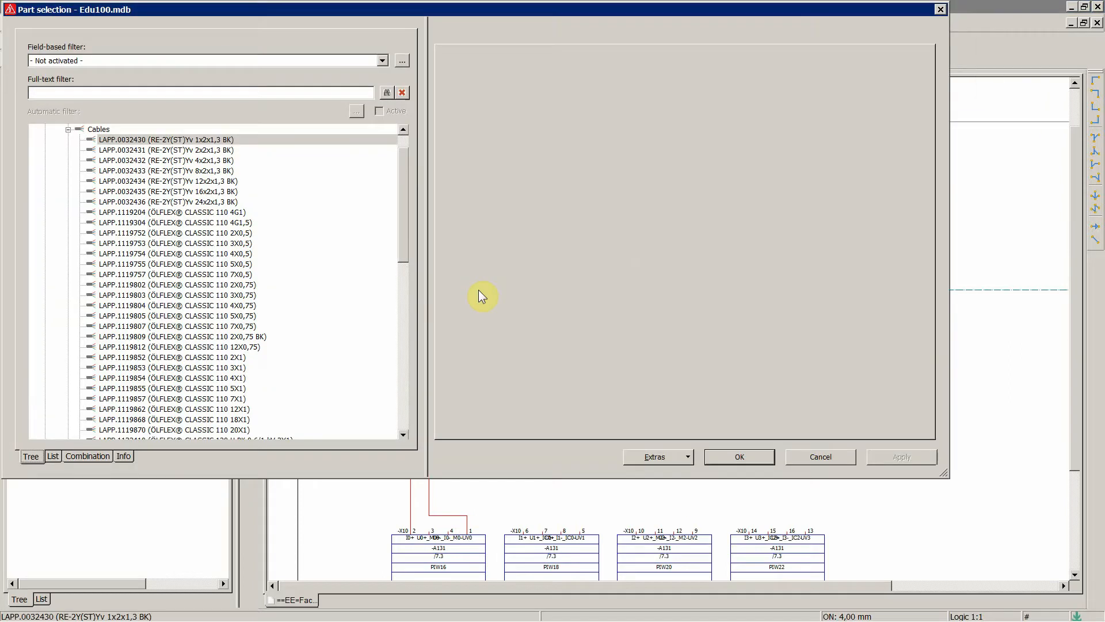
Assign LAPP RE-2Y(ST)Yv 1x2x1,3 BK to the cable after checking its BK, WH and SH conductors.
left_click(167, 139)
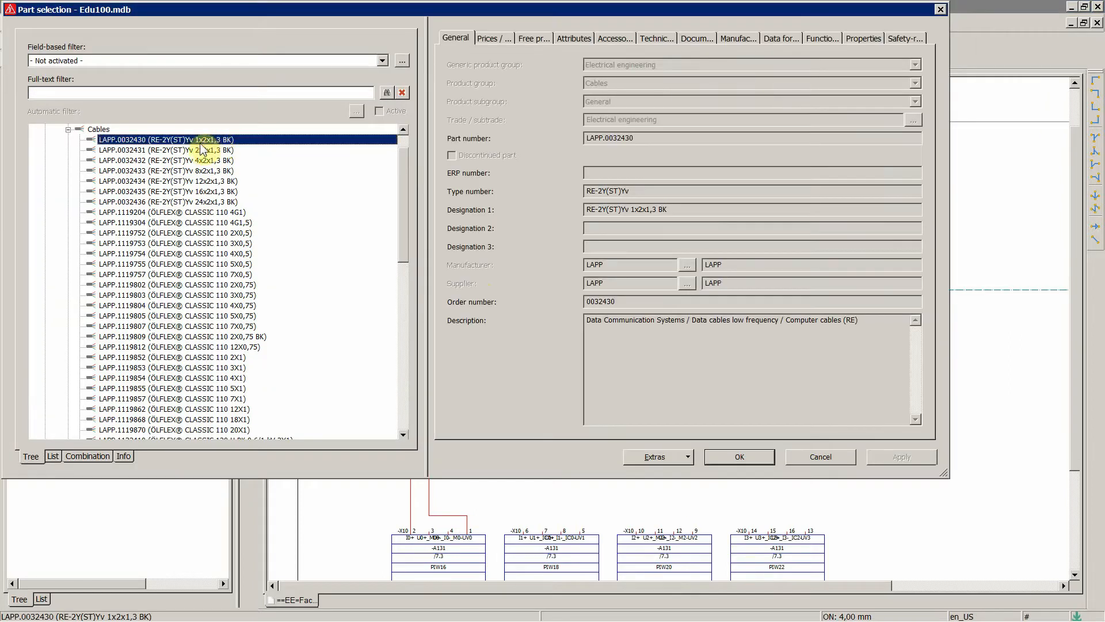
mouse_move(718, 60)
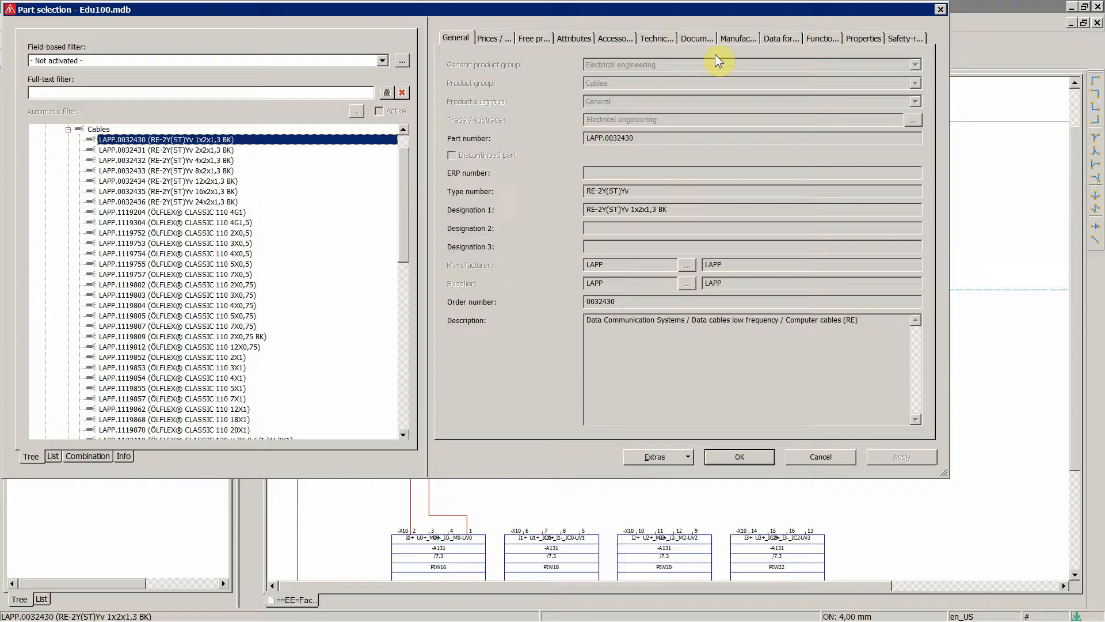
left_click(821, 38)
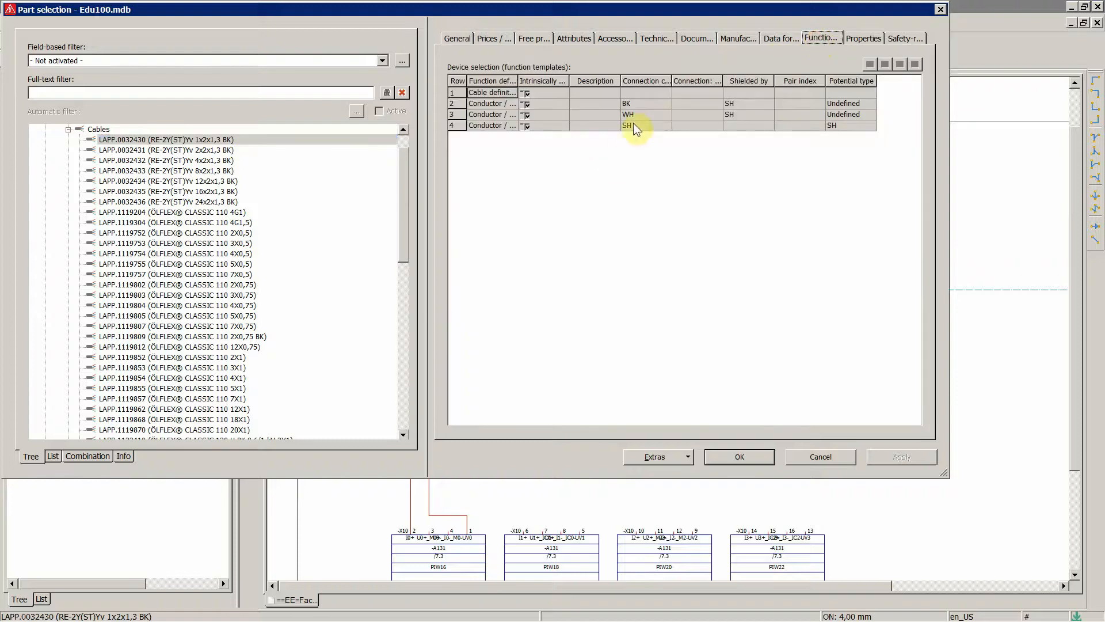
left_click(644, 114)
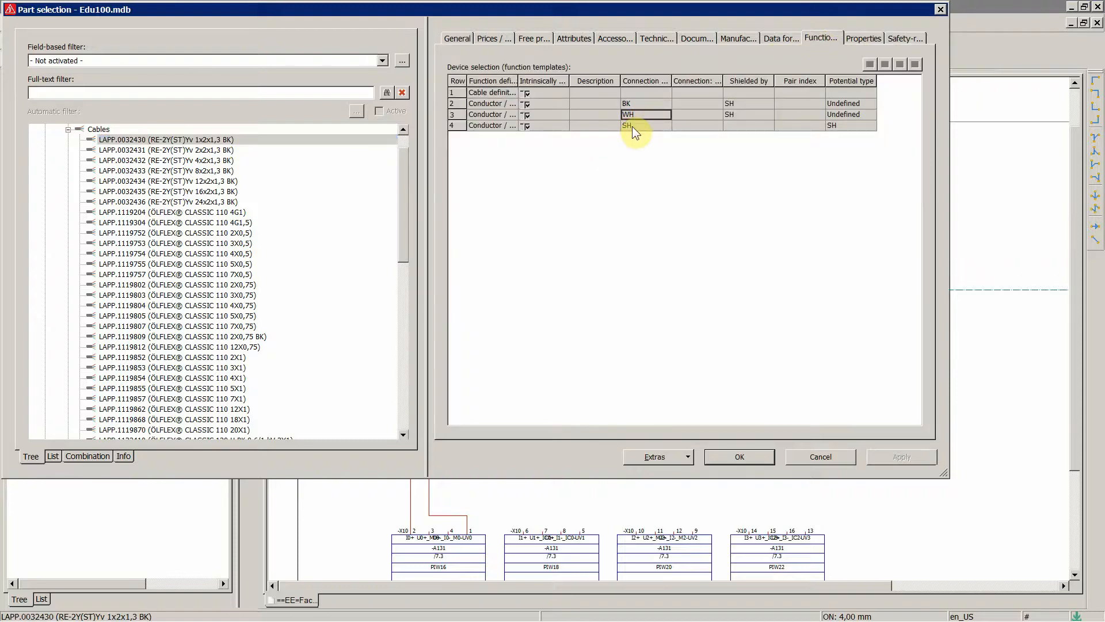
left_click(638, 126)
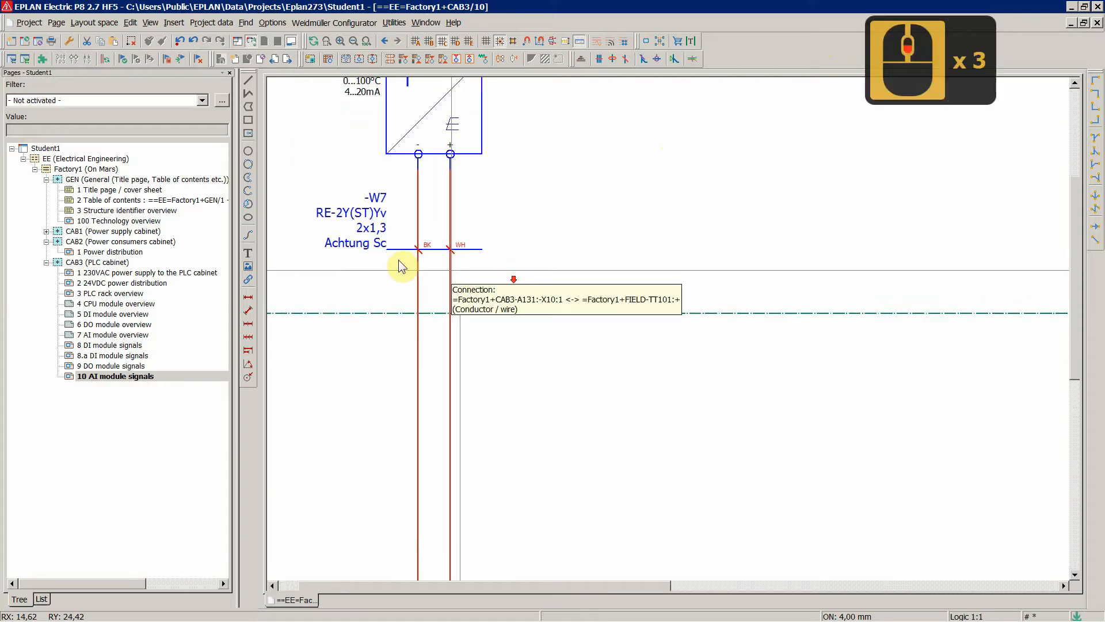
Clear the cable's stray voltage entry and lay it across the -TT101 BK and WH wires as -WS5.
double_click(402, 266)
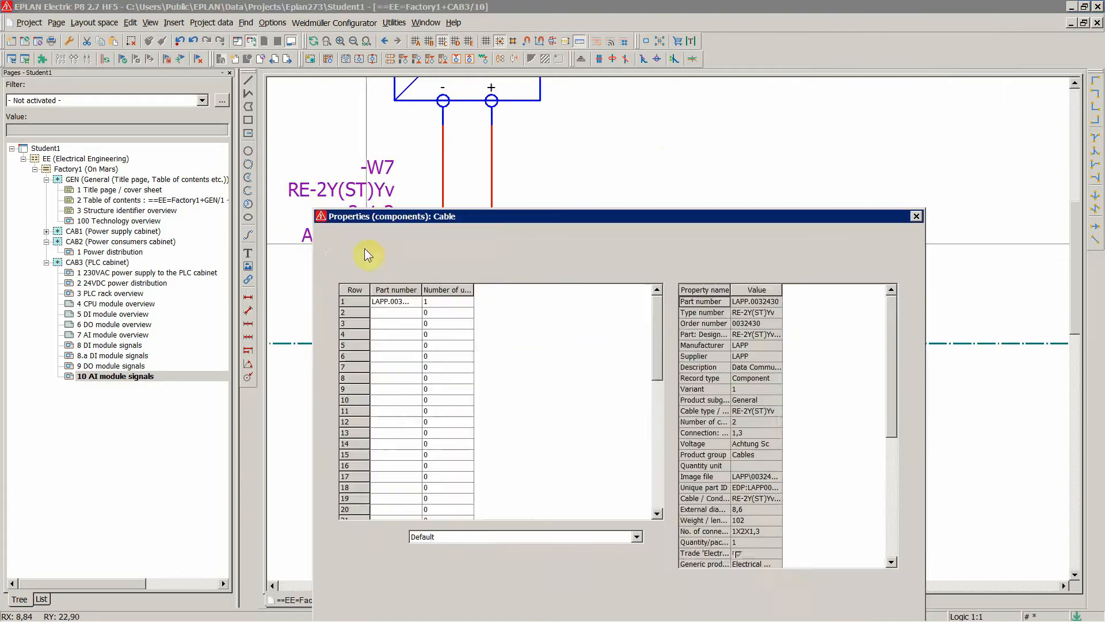
left_click(344, 244)
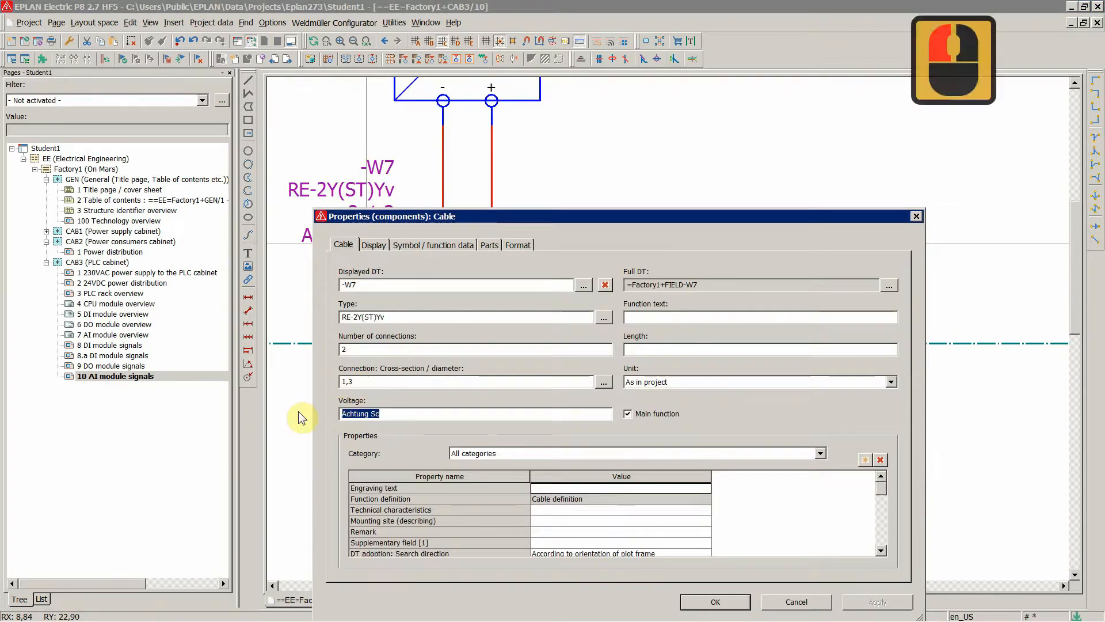
left_click(714, 601)
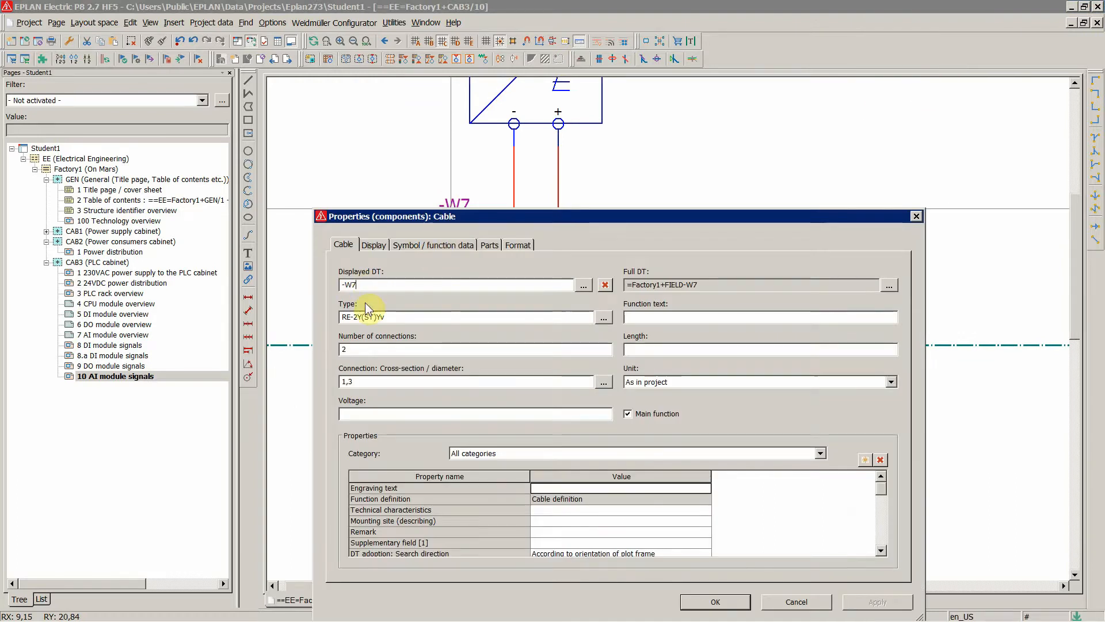
left_click(714, 601)
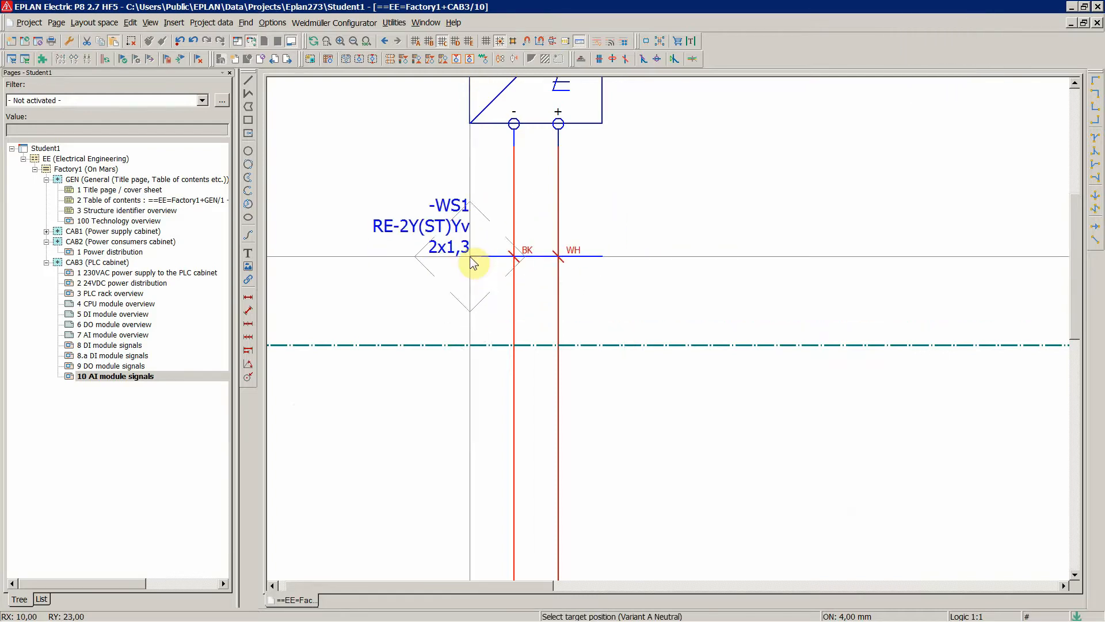
left_click(472, 262)
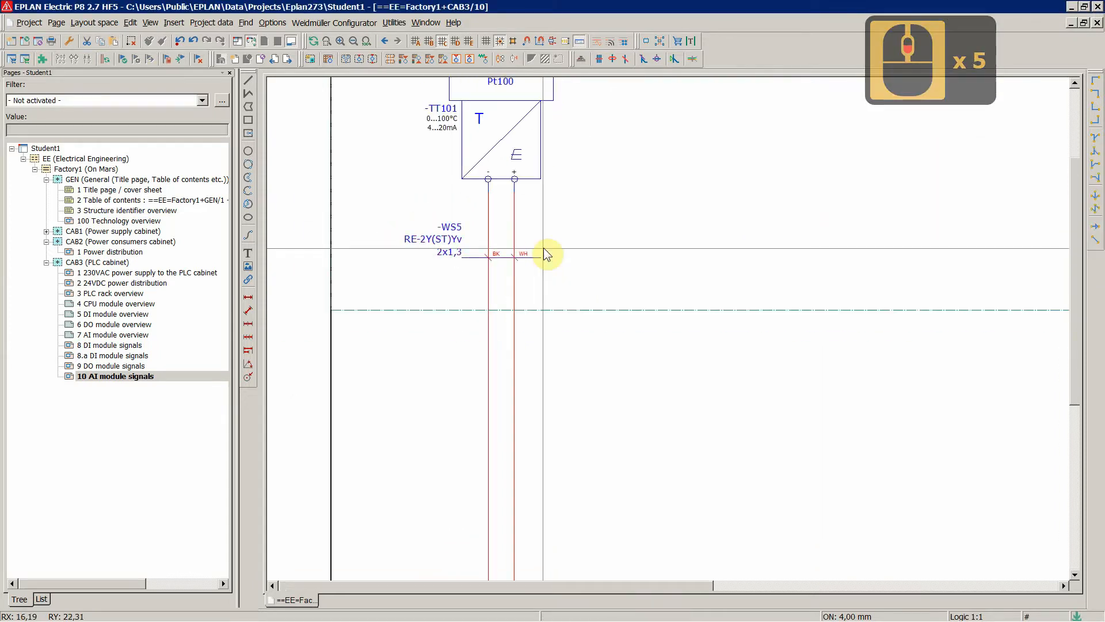
left_click(212, 22)
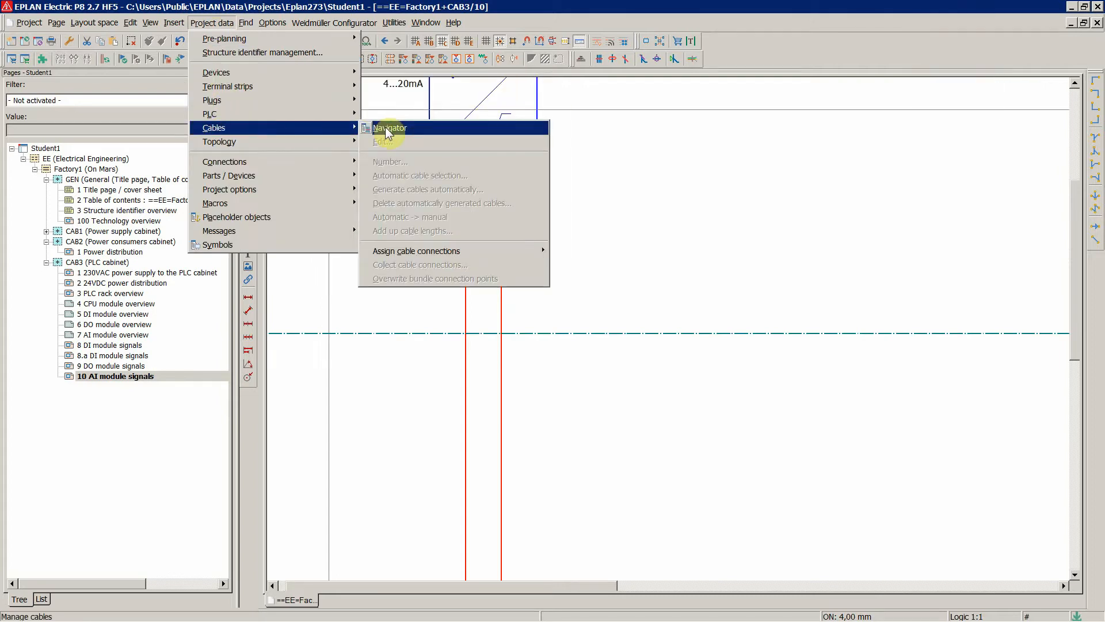
From the cable navigator, lengthen -WS5 and place its SH shield conductor beside BK and WH.
left_click(390, 128)
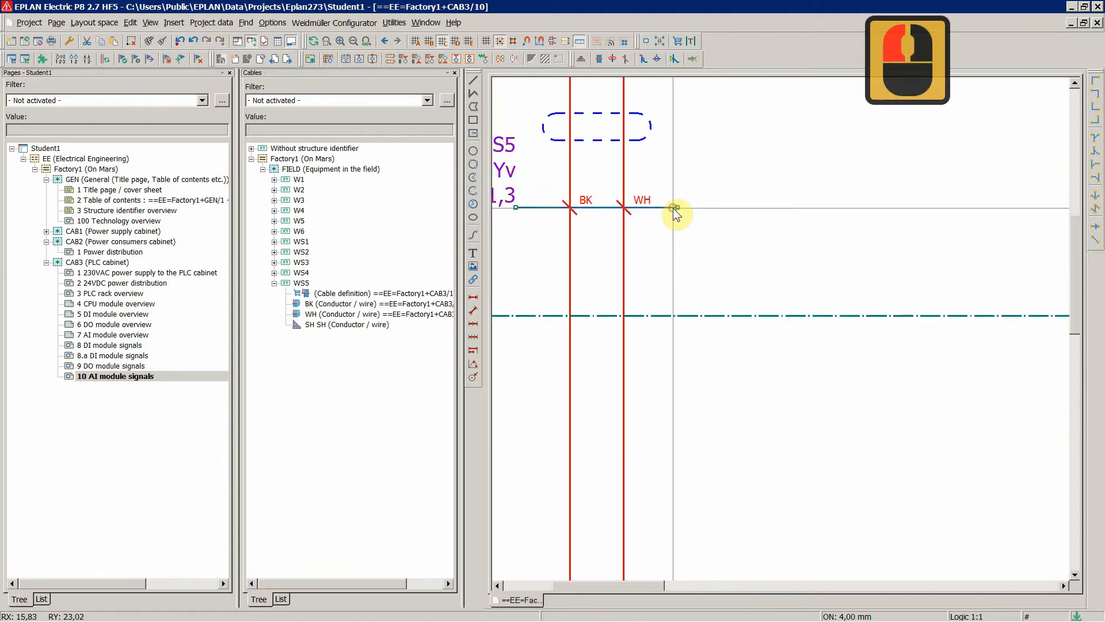
left_click(674, 207)
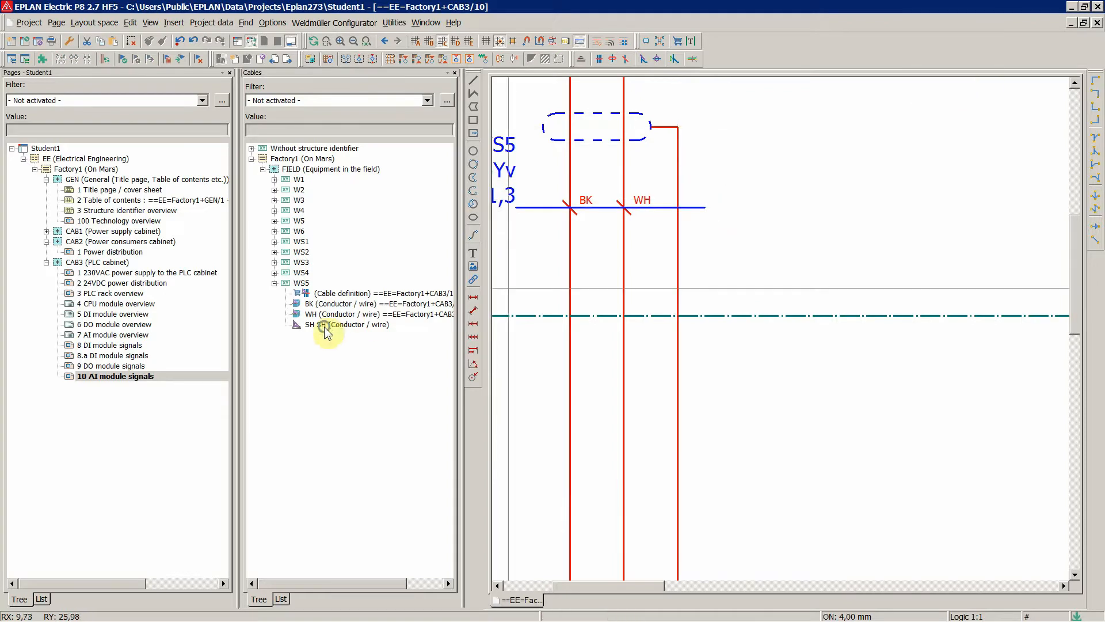
left_click(346, 325)
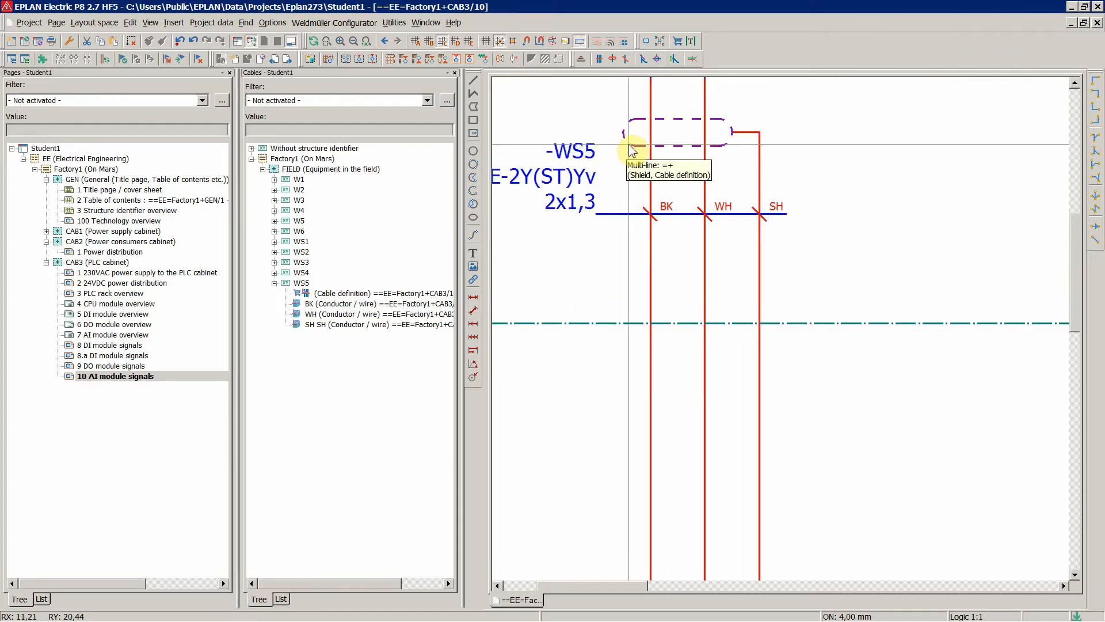
double_click(632, 148)
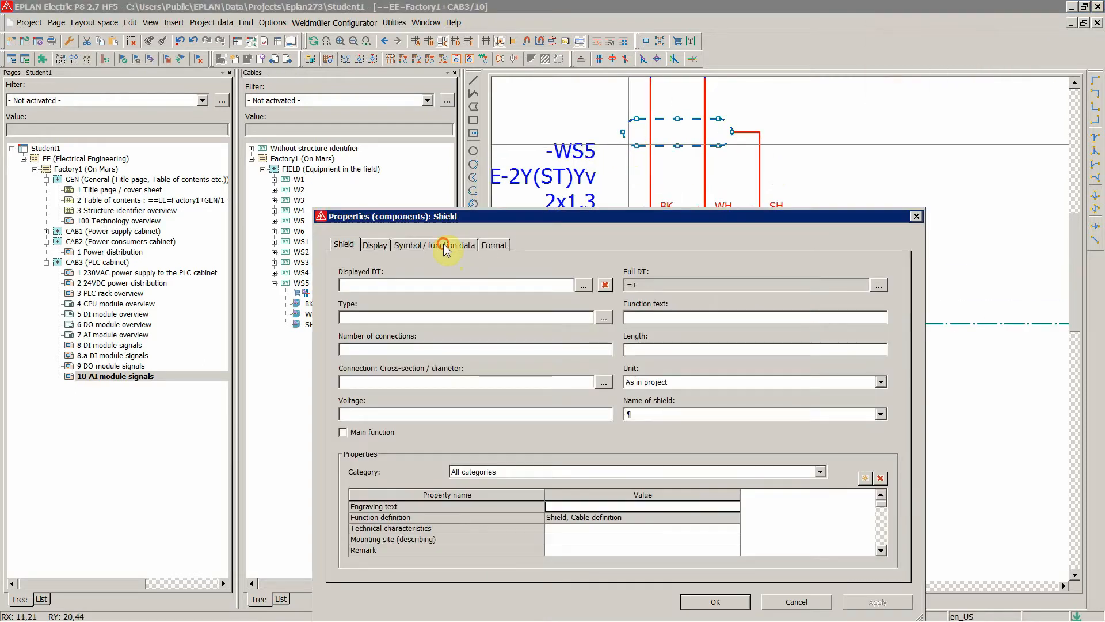
Set the -WS5 shield's graphic representation type and expand the field cables in the navigator.
left_click(432, 244)
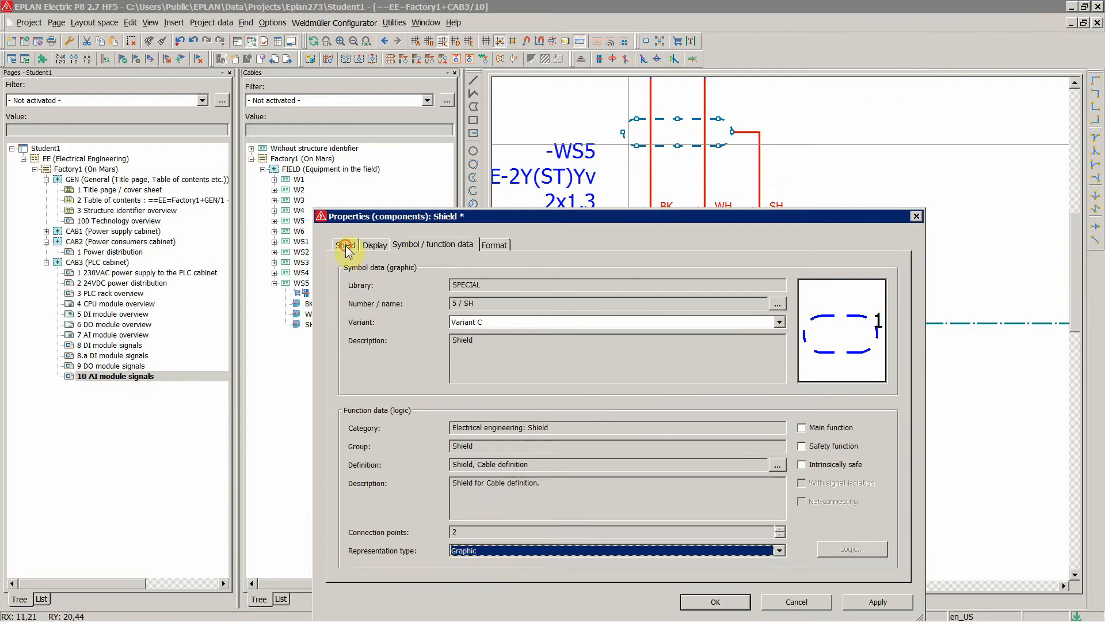
left_click(344, 244)
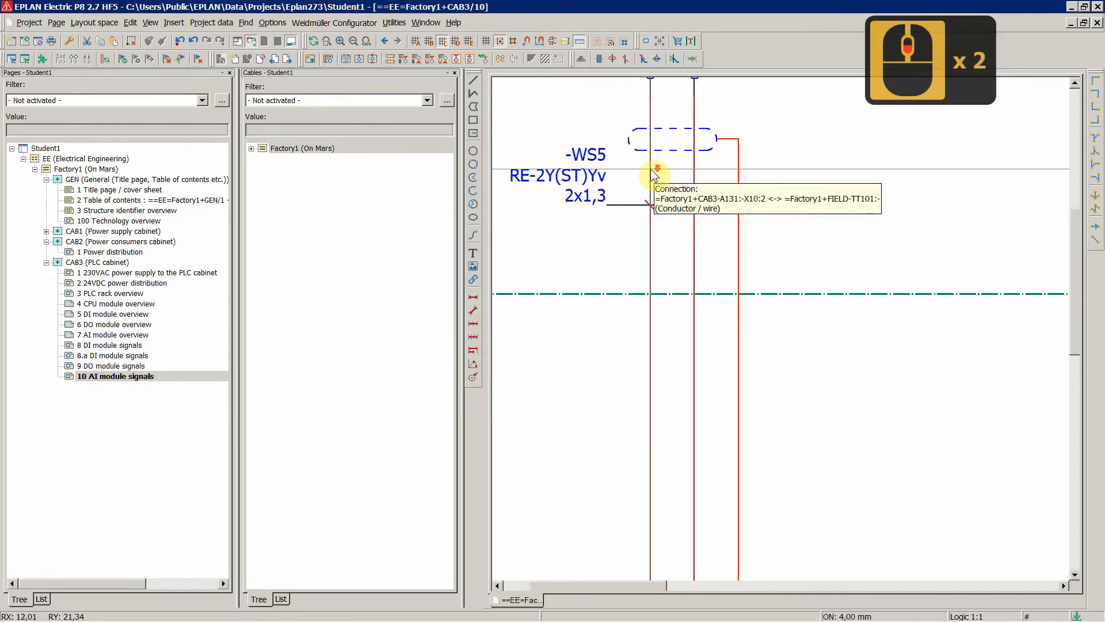
left_click(251, 158)
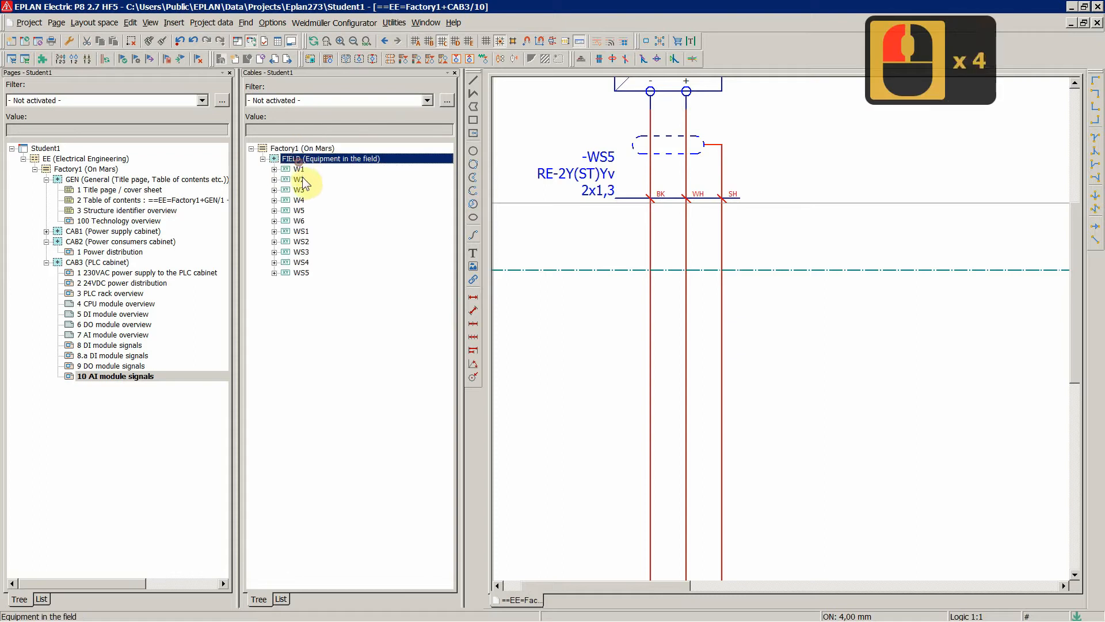
left_click(274, 271)
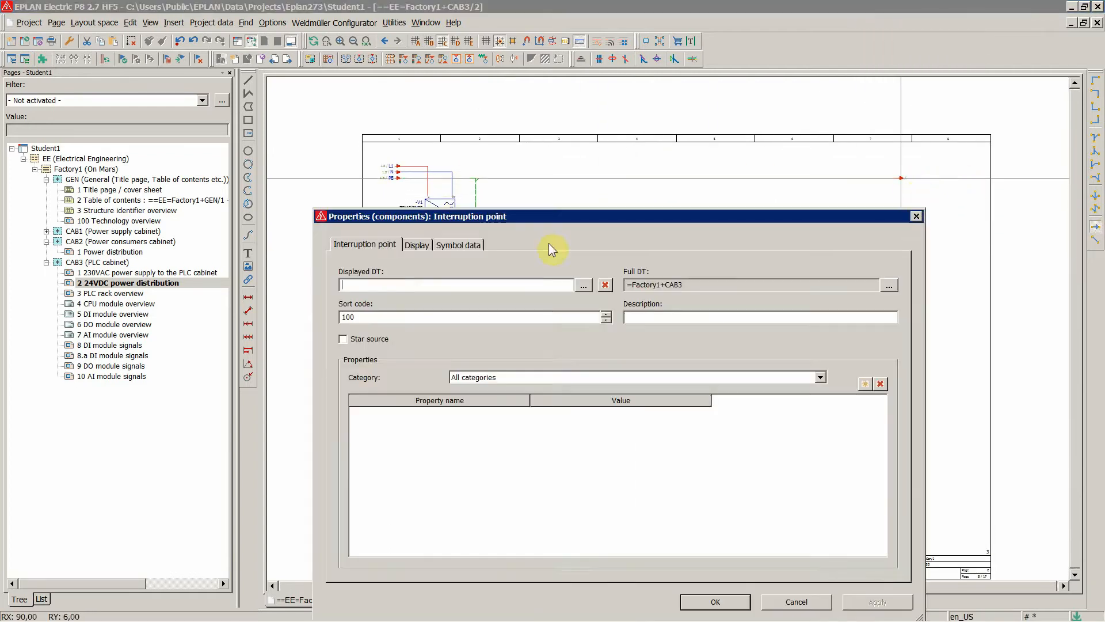
Designate the interruption point as PE for the shield connection.
type("PE")
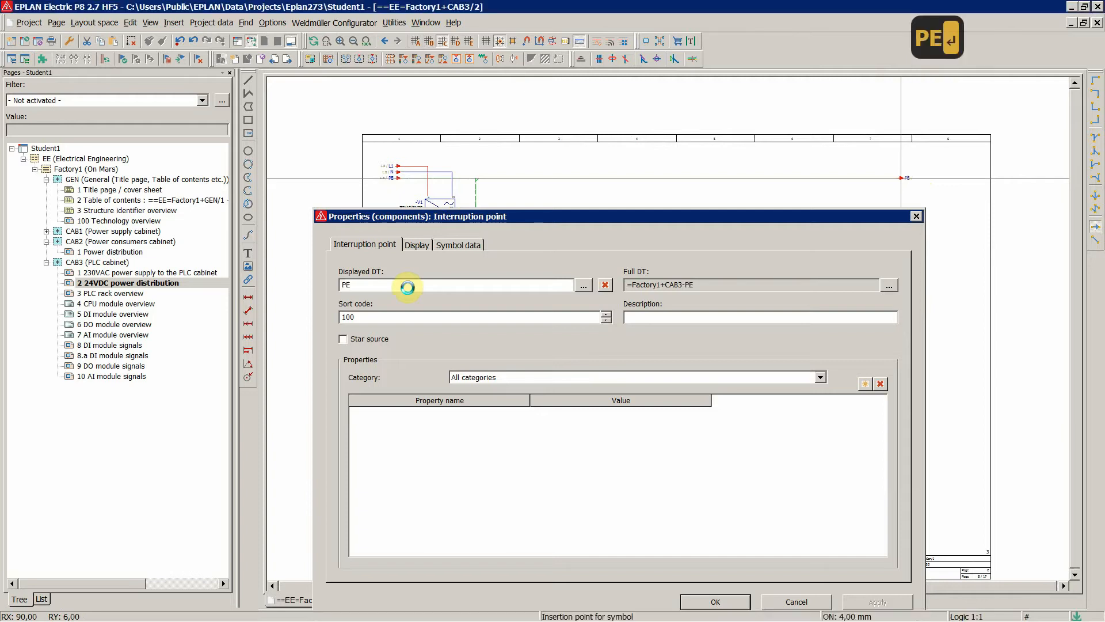
left_click(714, 600)
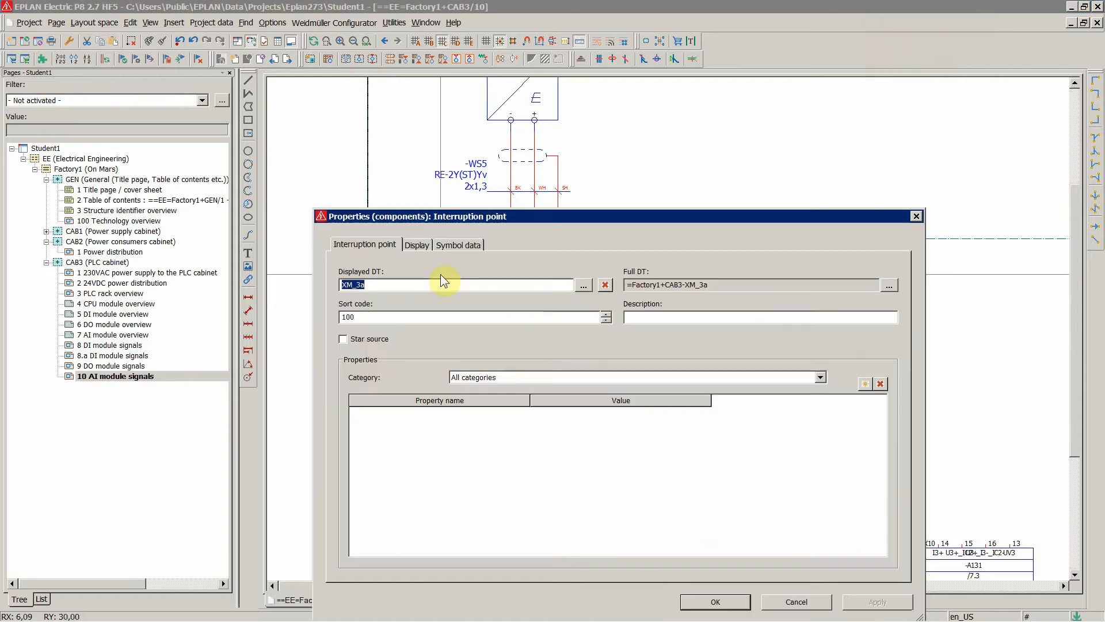
mouse_move(385, 315)
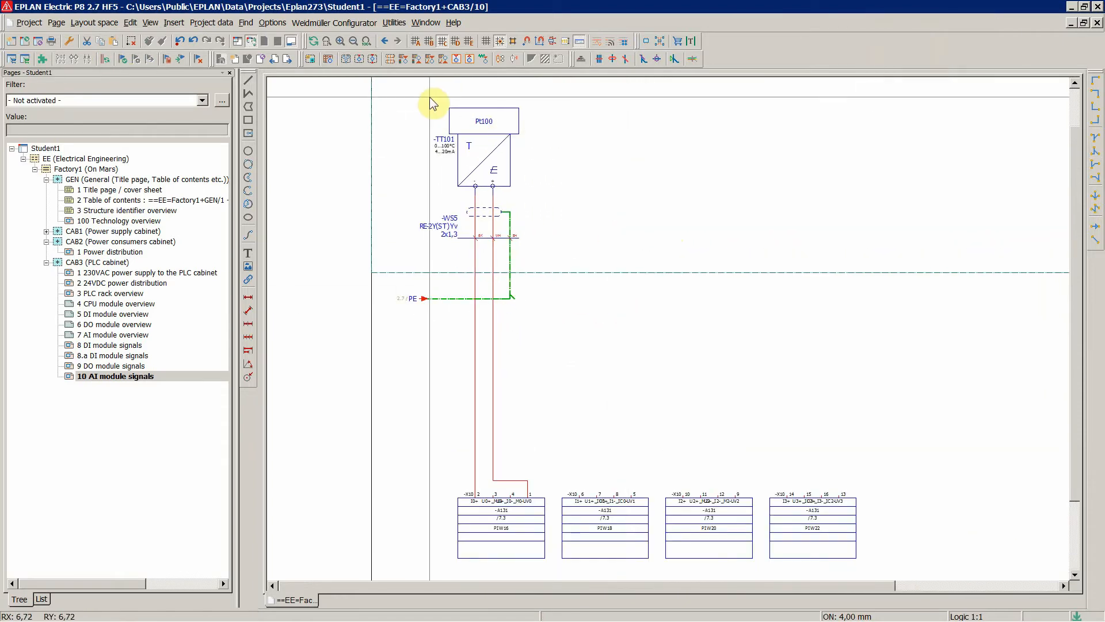
Copy the -TT101 transmitter and cable circuit to the next analog input.
left_click_drag(430, 99, 584, 511)
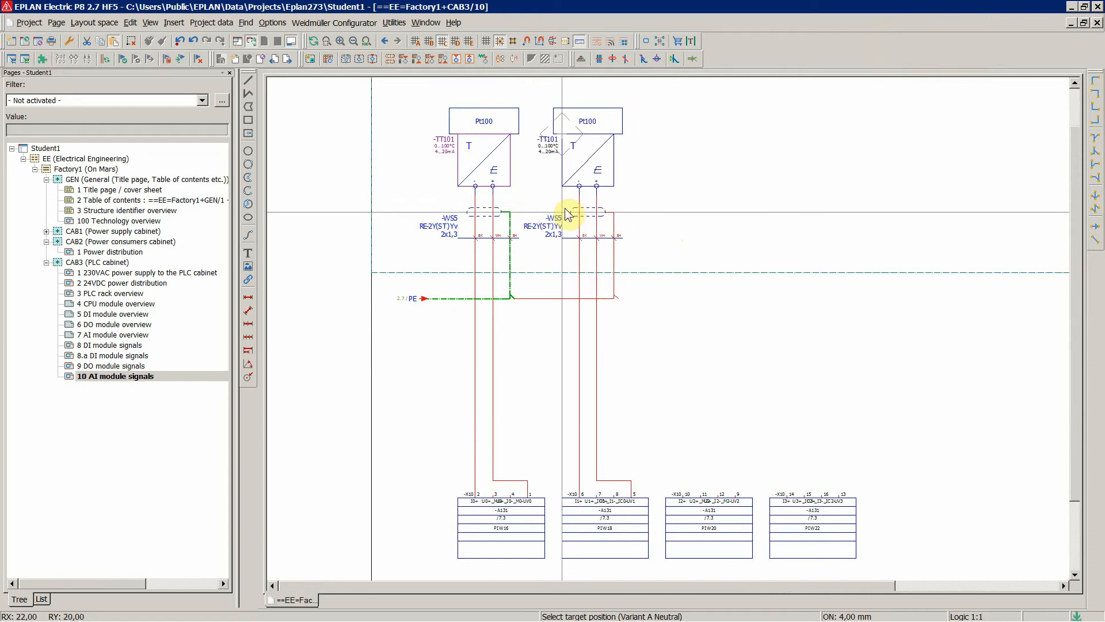
left_click(569, 214)
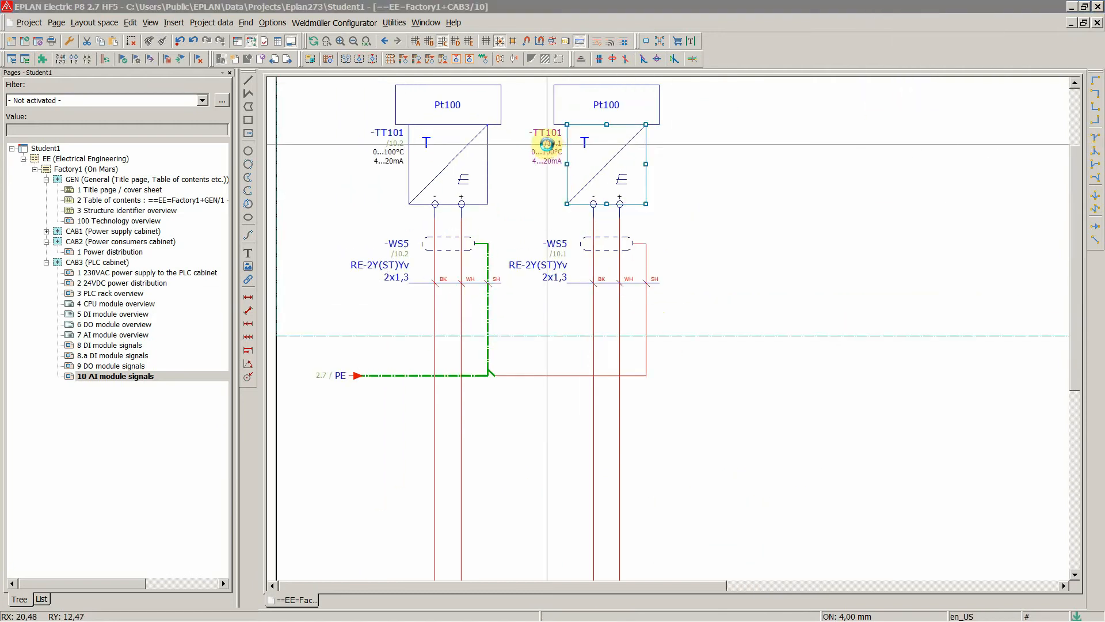
Name the copied transmitter -TT201 and its cable -WS6.
double_click(546, 145)
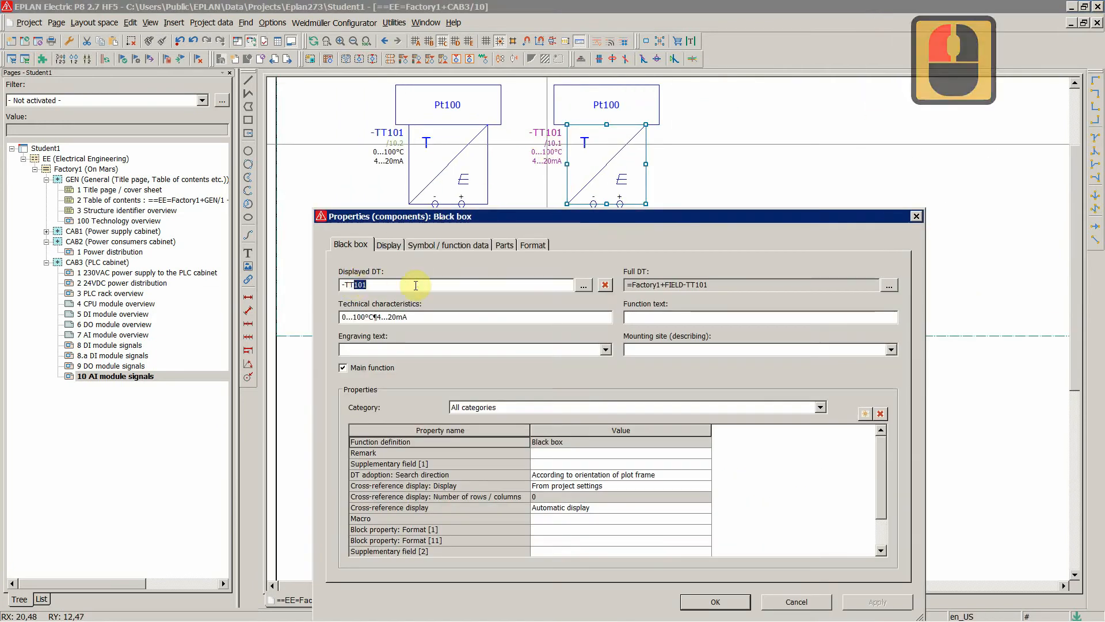
left_click(714, 601)
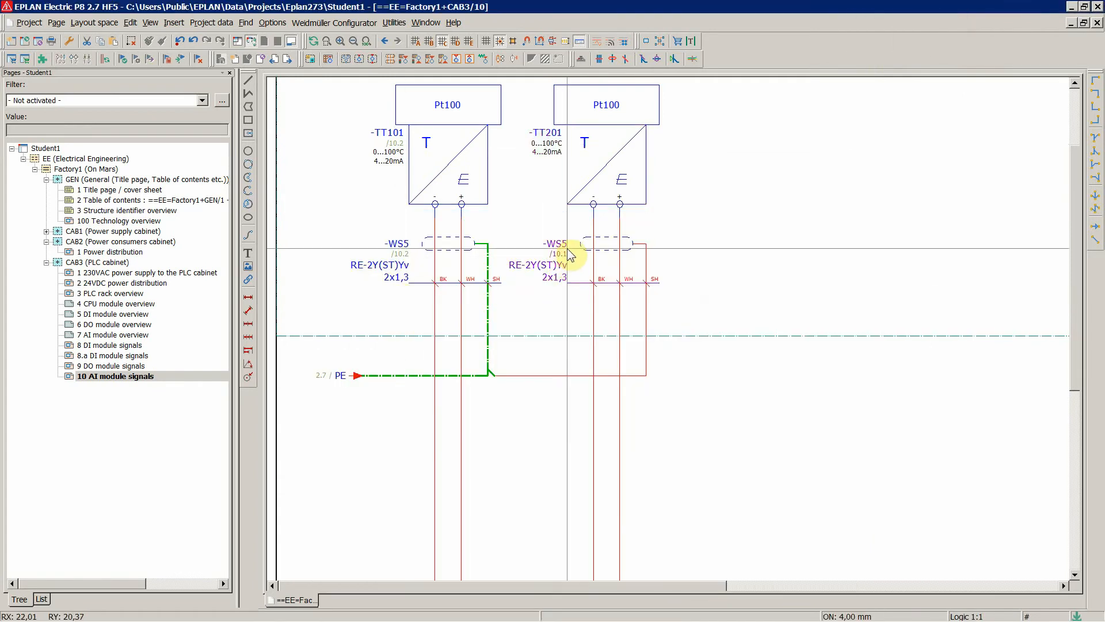
double_click(558, 244)
type("-WS6")
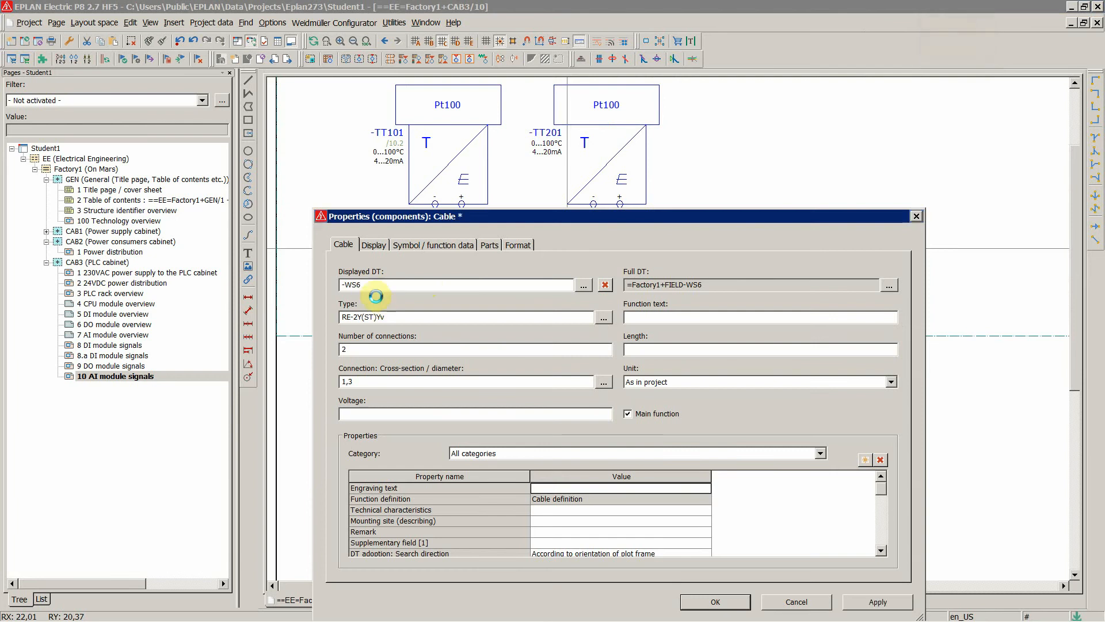
left_click(714, 601)
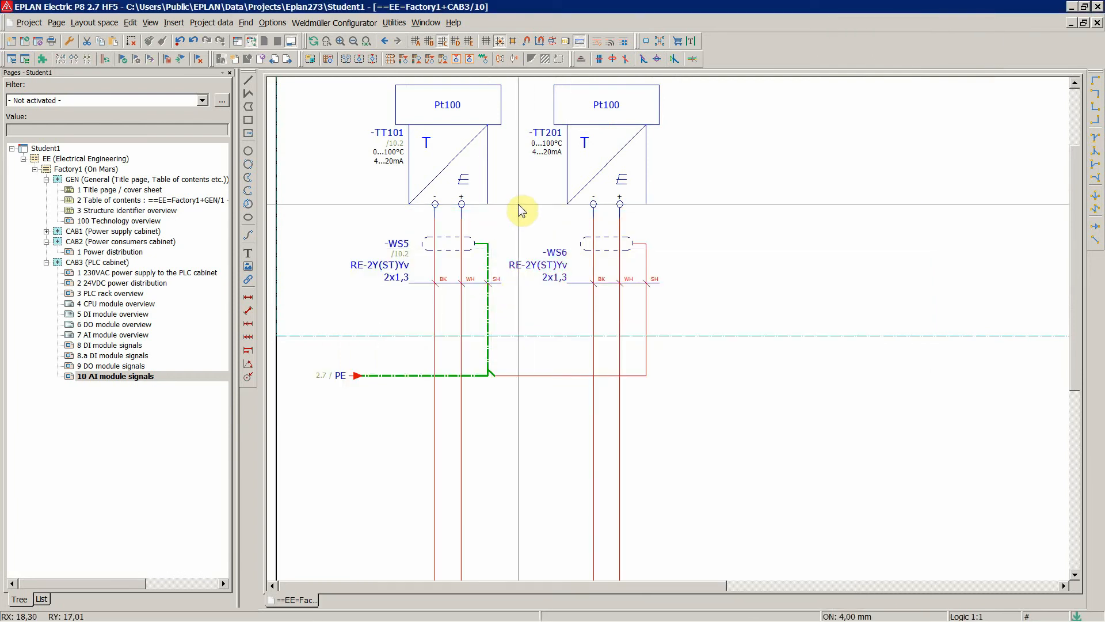